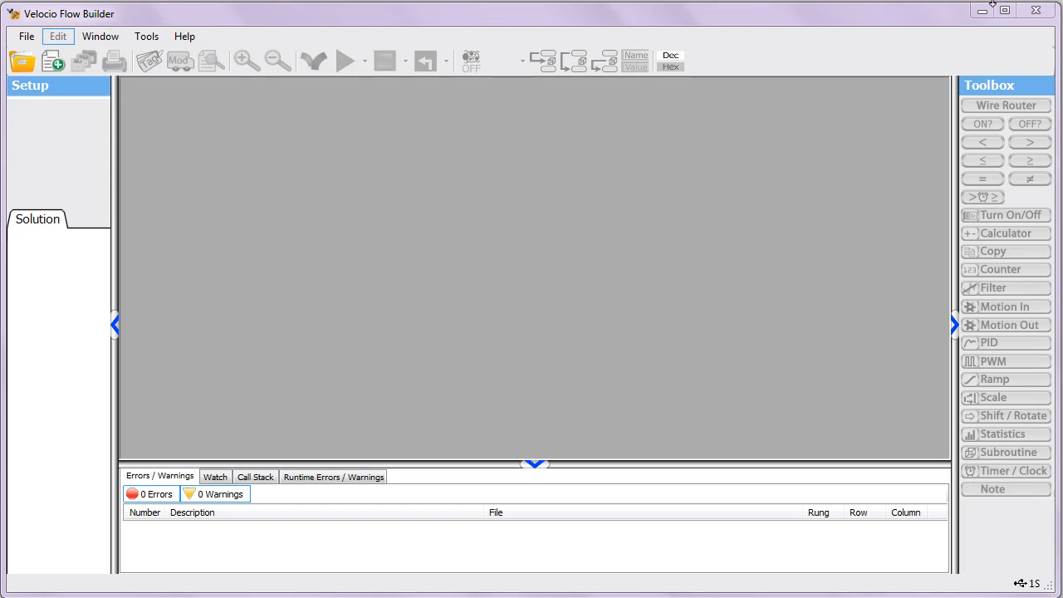
mouse_move(950, 10)
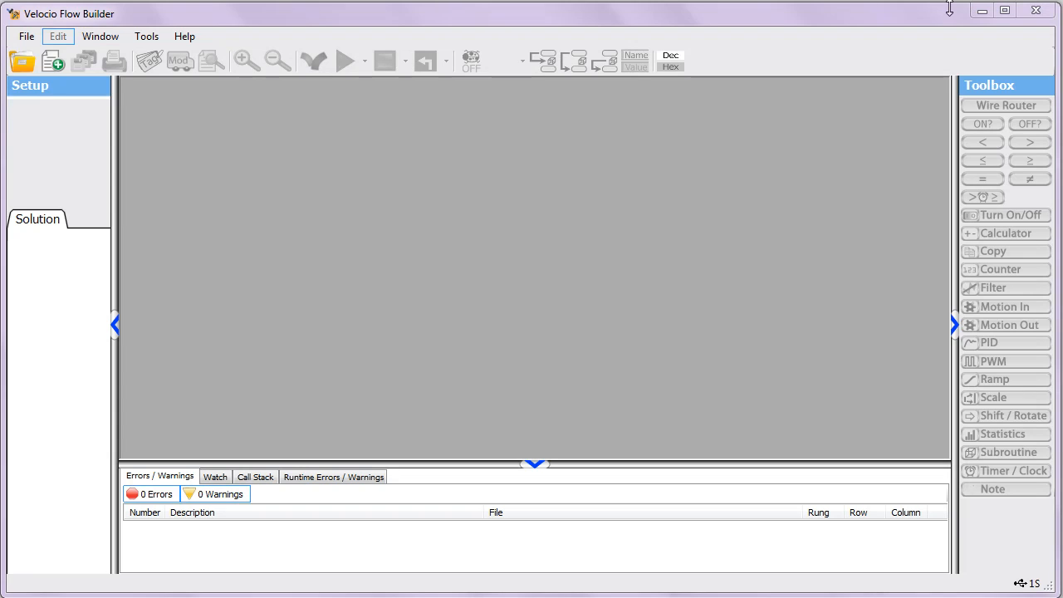
mouse_move(946, 15)
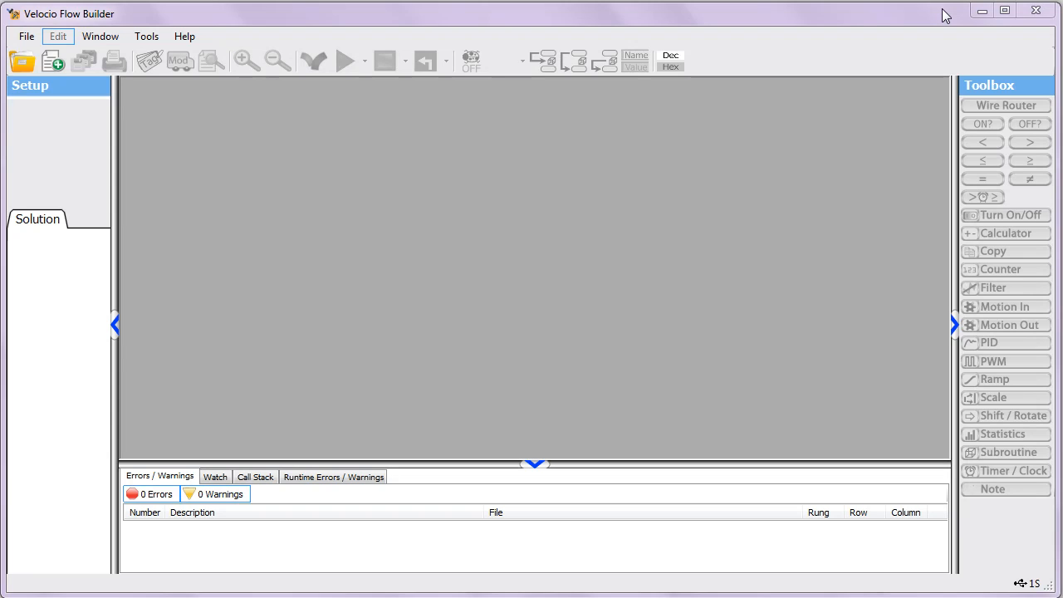
mouse_move(944, 15)
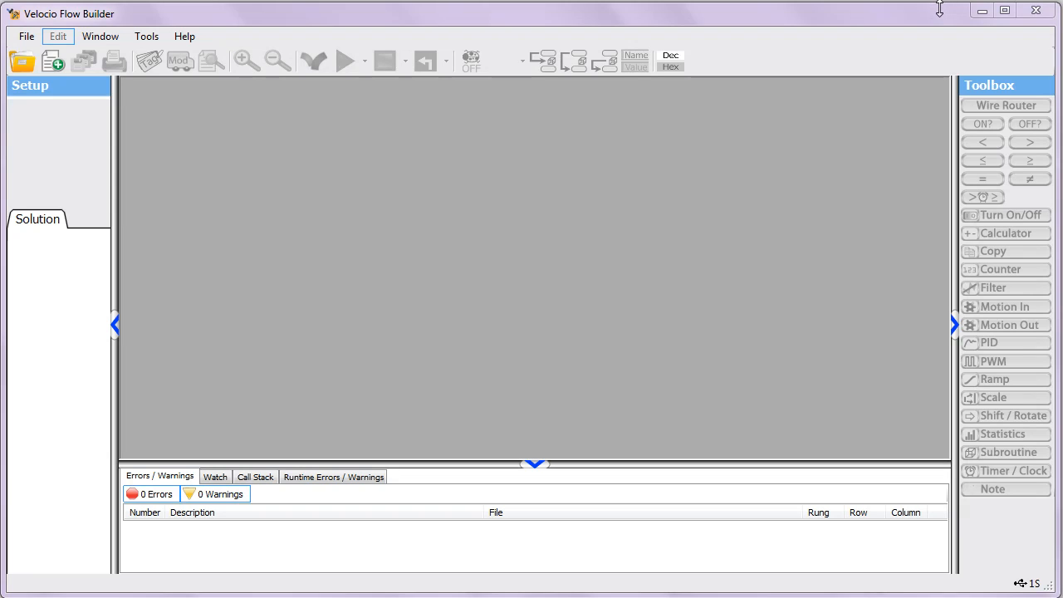
mouse_move(932, 18)
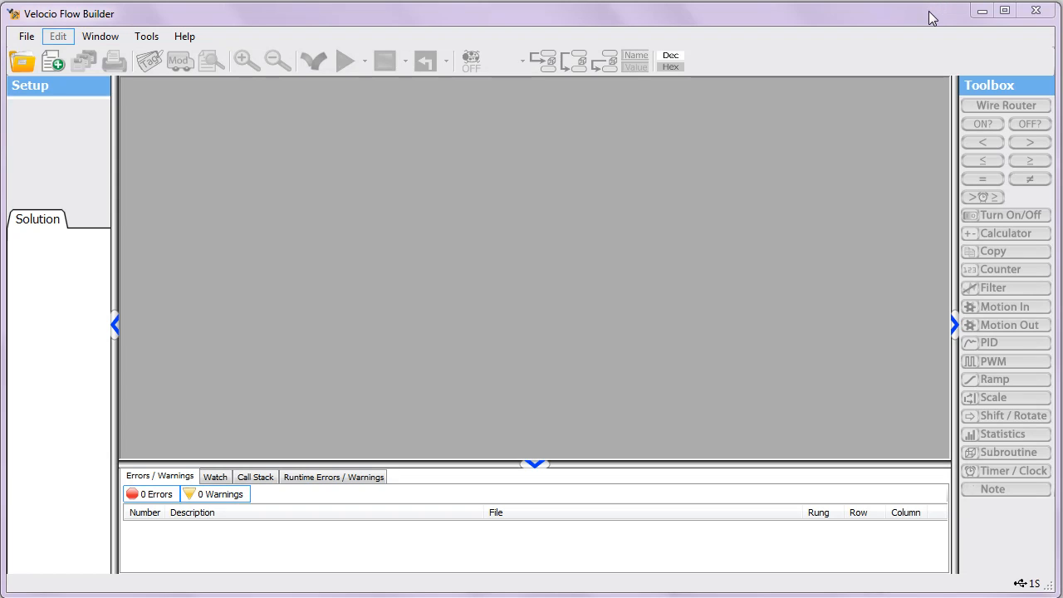
mouse_move(940, 24)
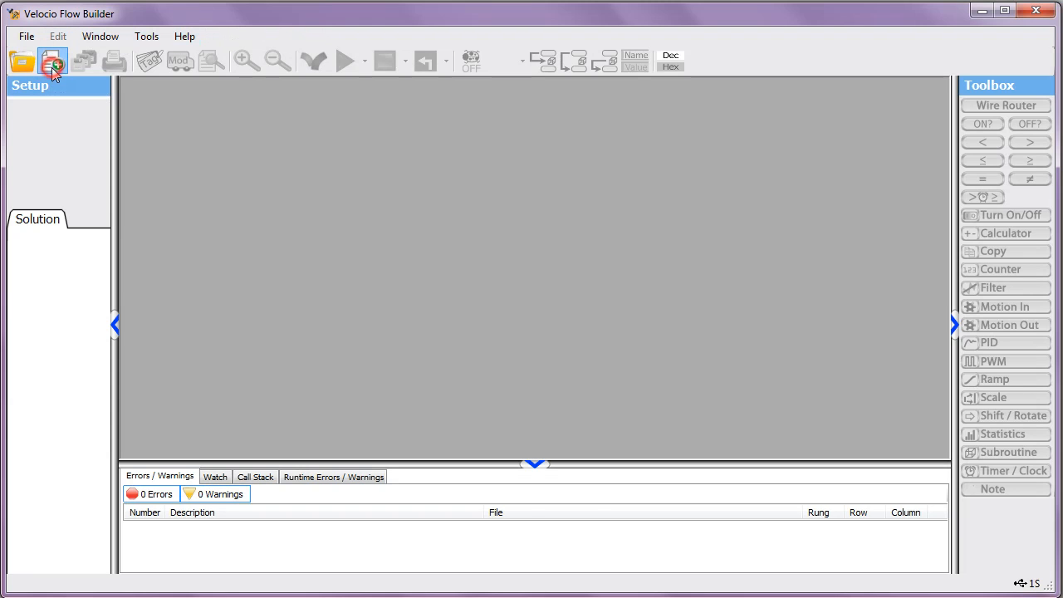
Create a new flow chart project and configure the detected Ace 11 as target hardware
click(53, 60)
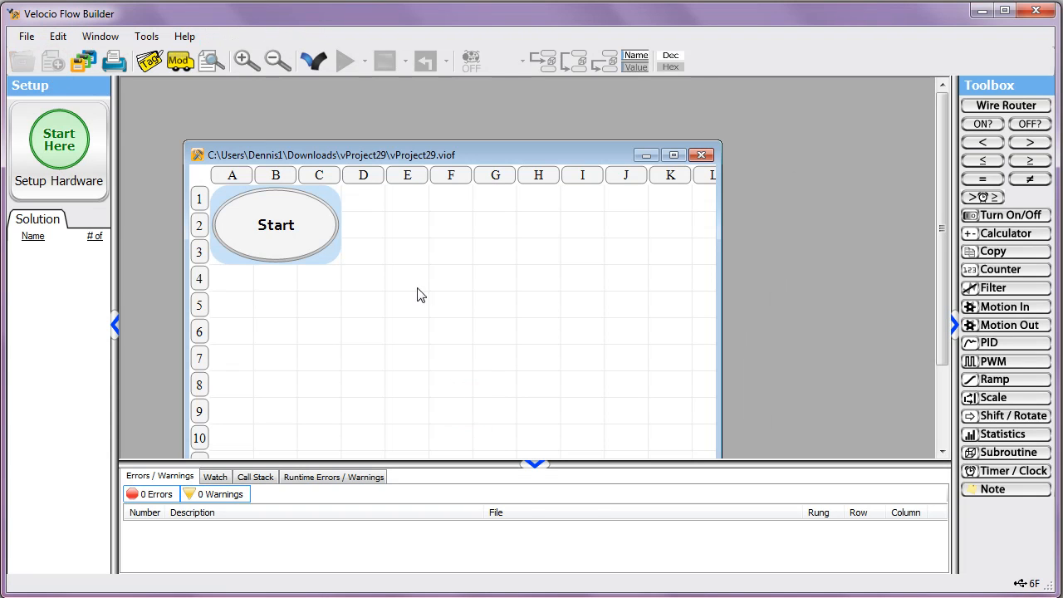
click(674, 157)
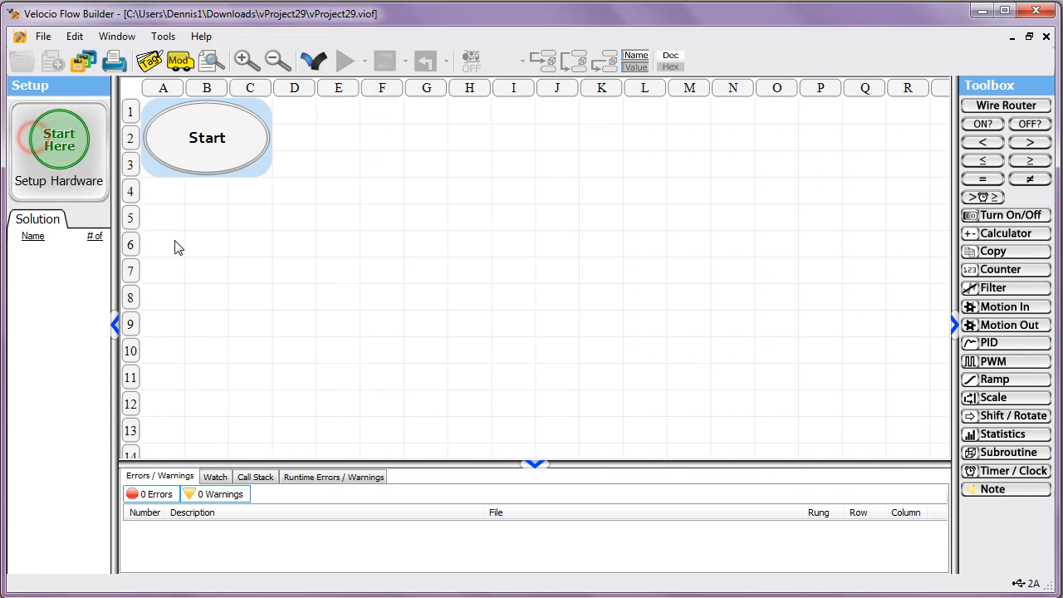
click(58, 181)
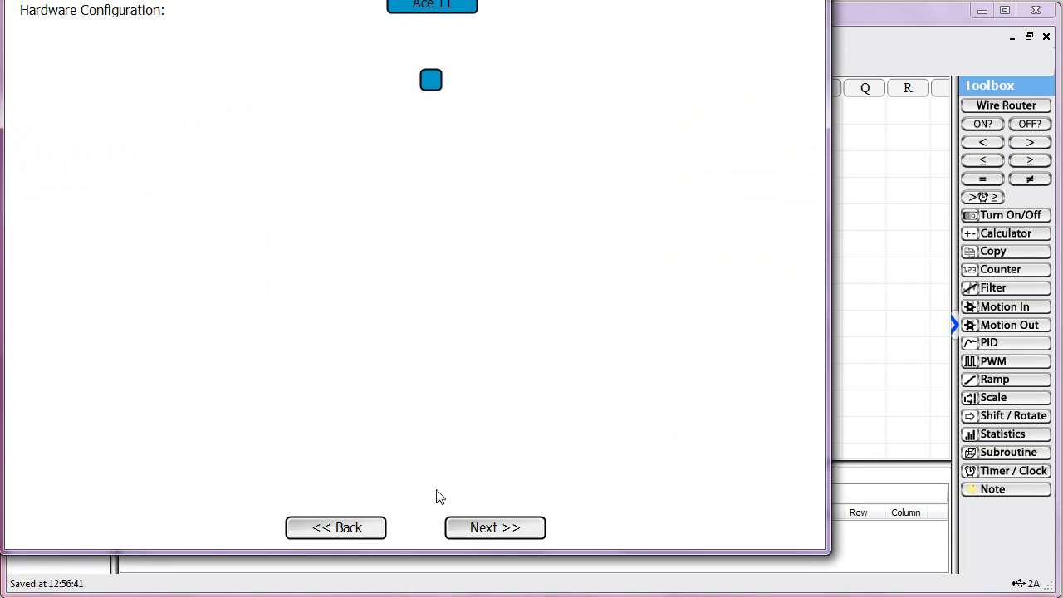
click(495, 528)
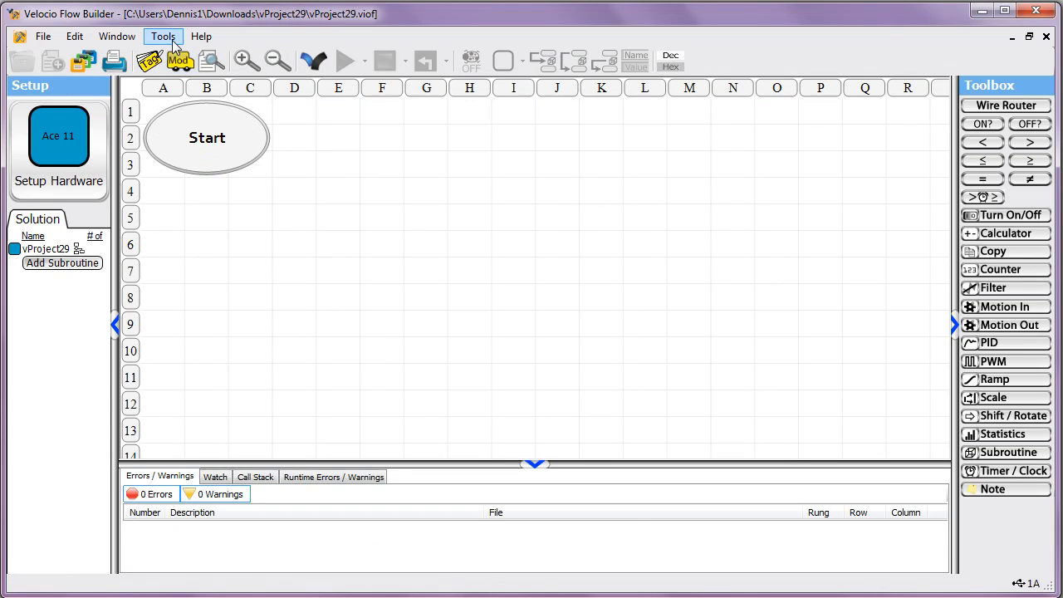
click(162, 37)
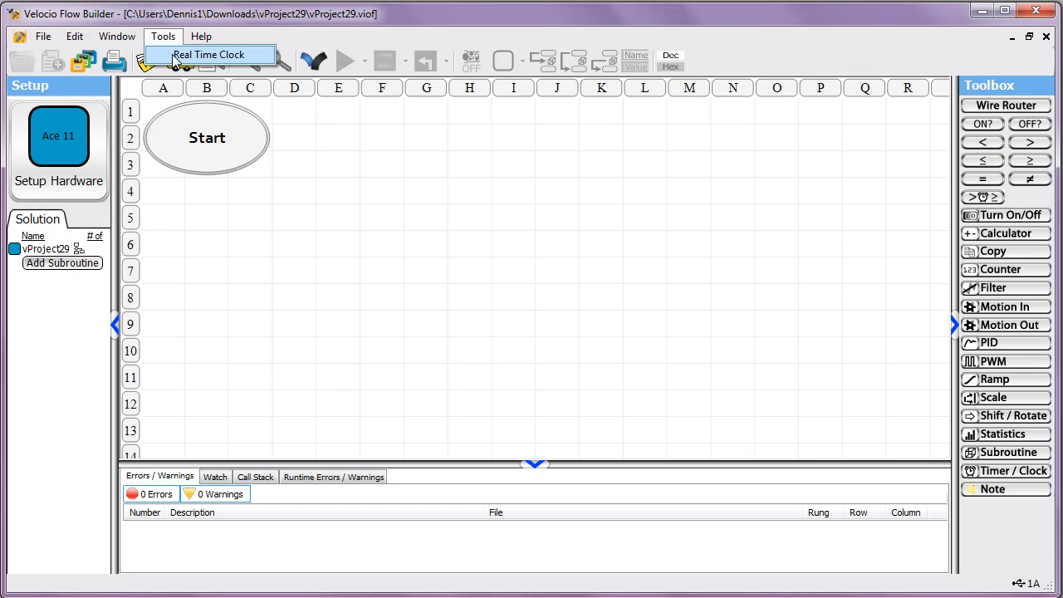
click(201, 36)
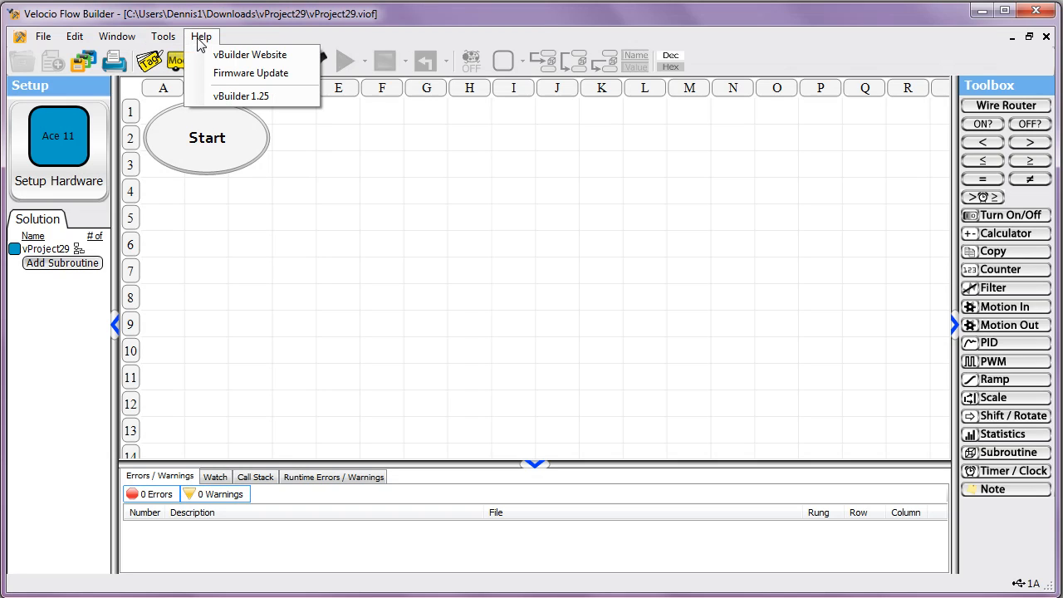
mouse_move(252, 73)
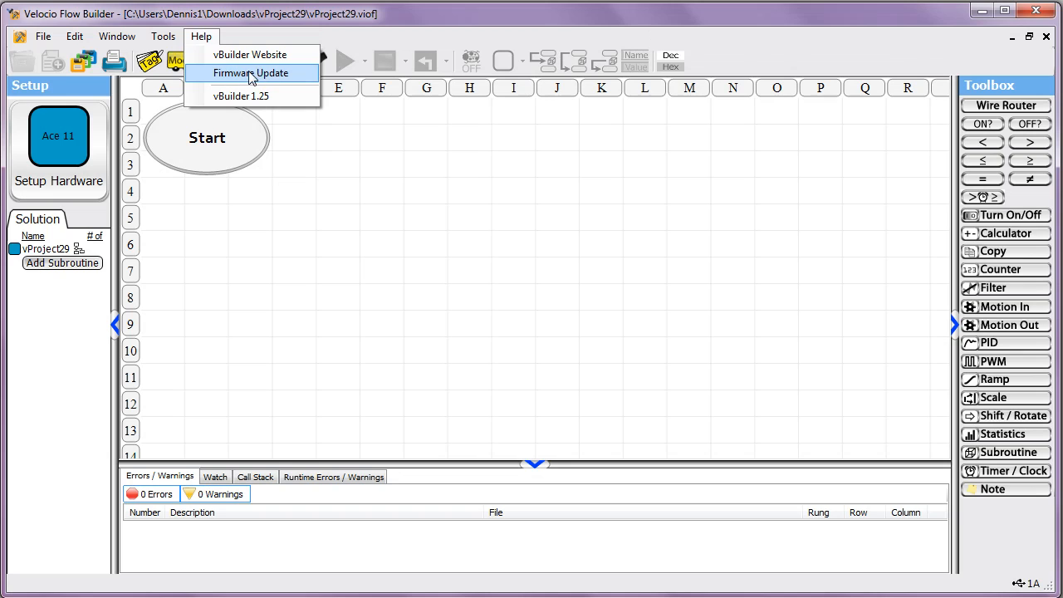
click(252, 73)
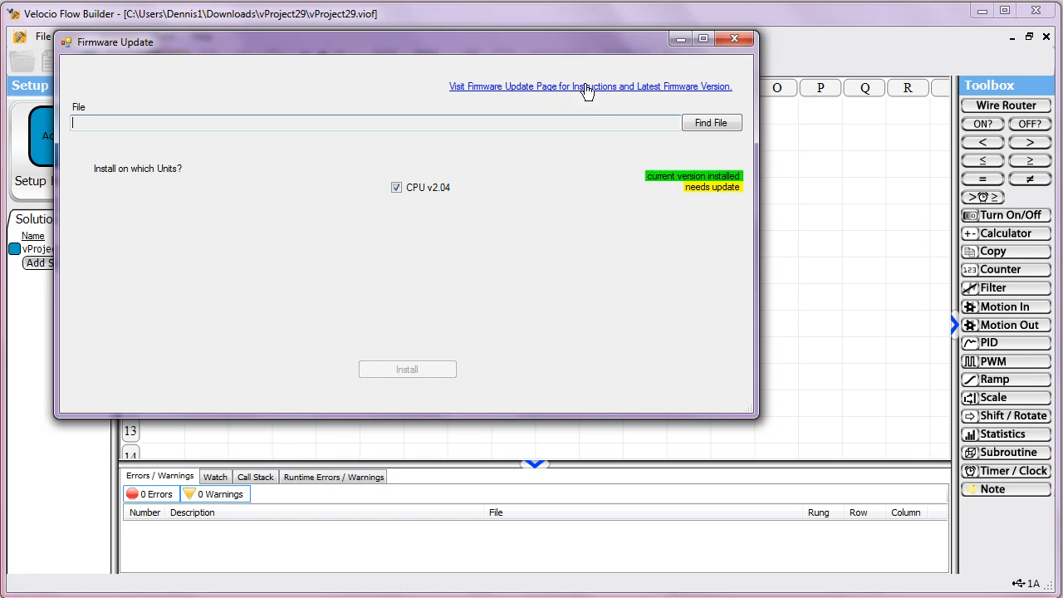
mouse_move(734, 40)
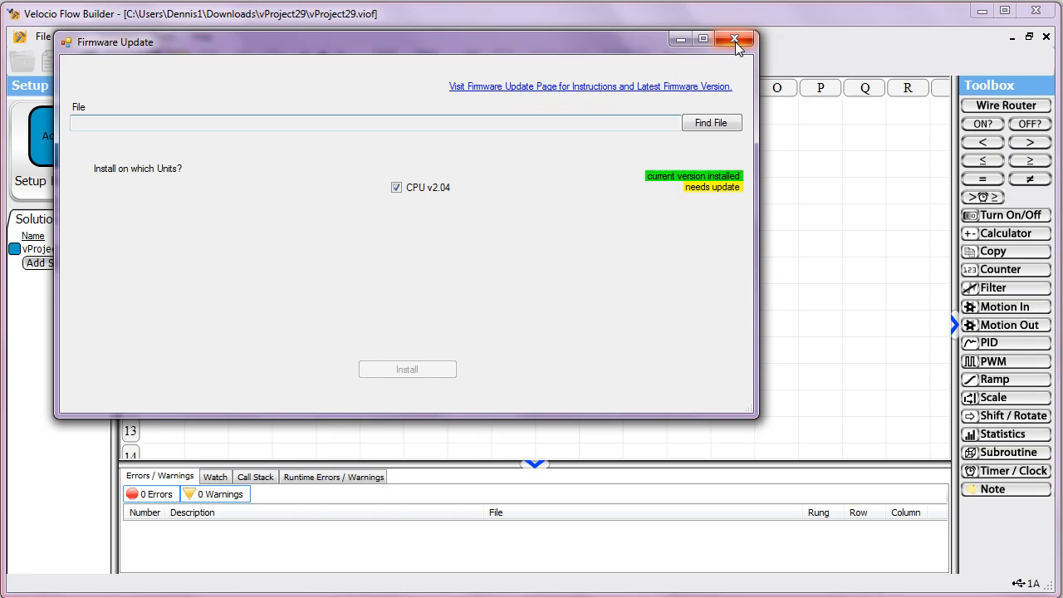
mouse_move(734, 40)
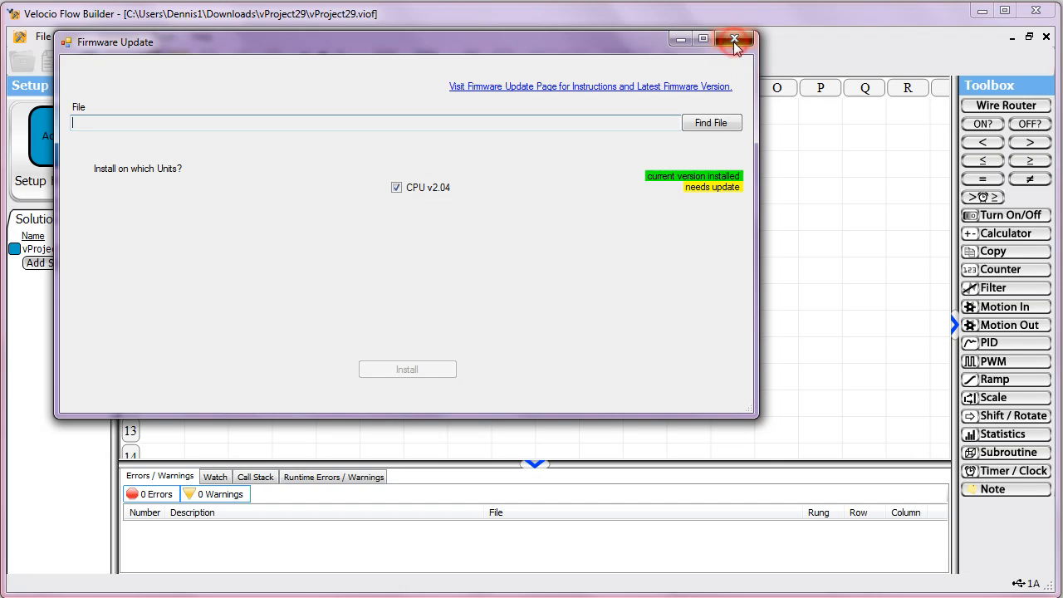
click(734, 40)
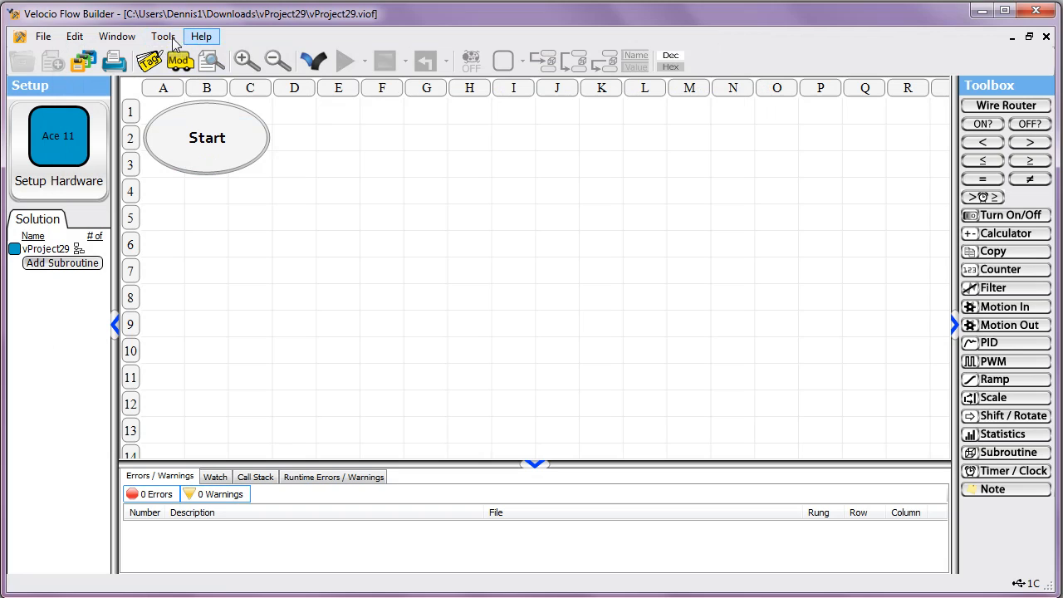
Set the PLC's real-time clock to the PC's date and time from the Tools menu
click(163, 37)
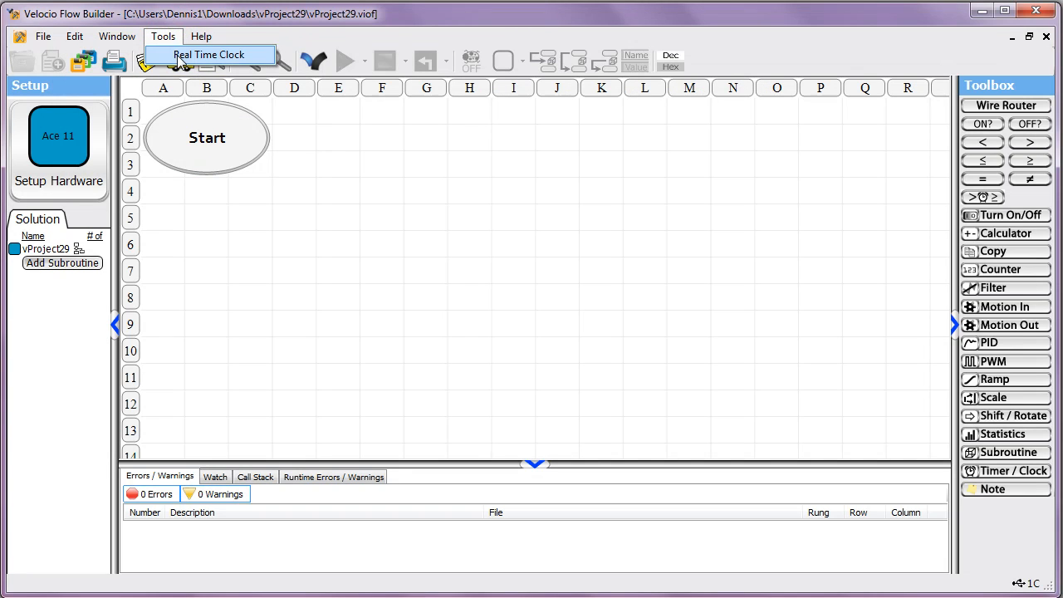
mouse_move(202, 65)
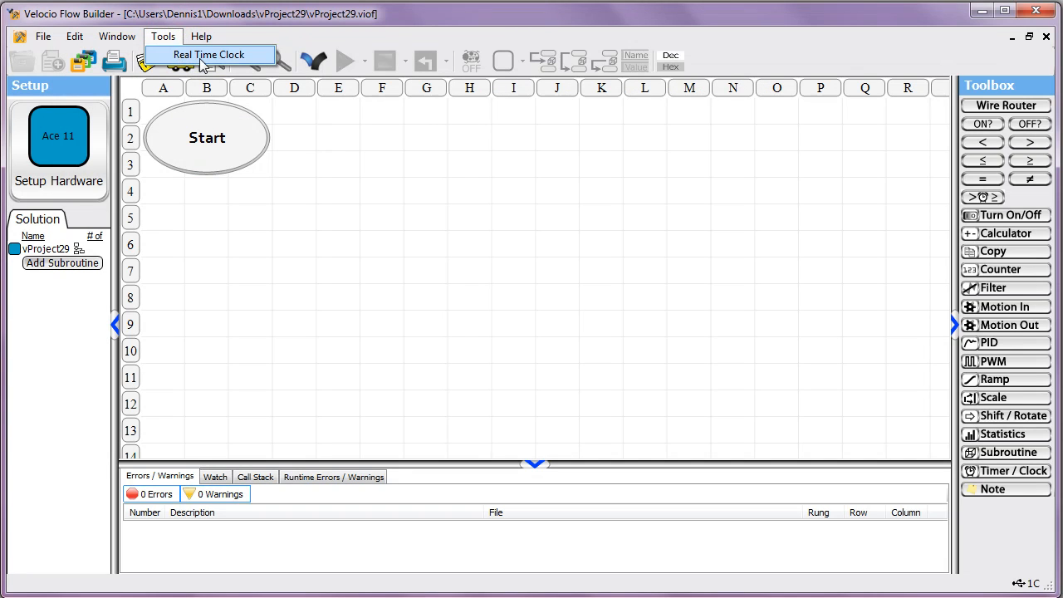
click(207, 53)
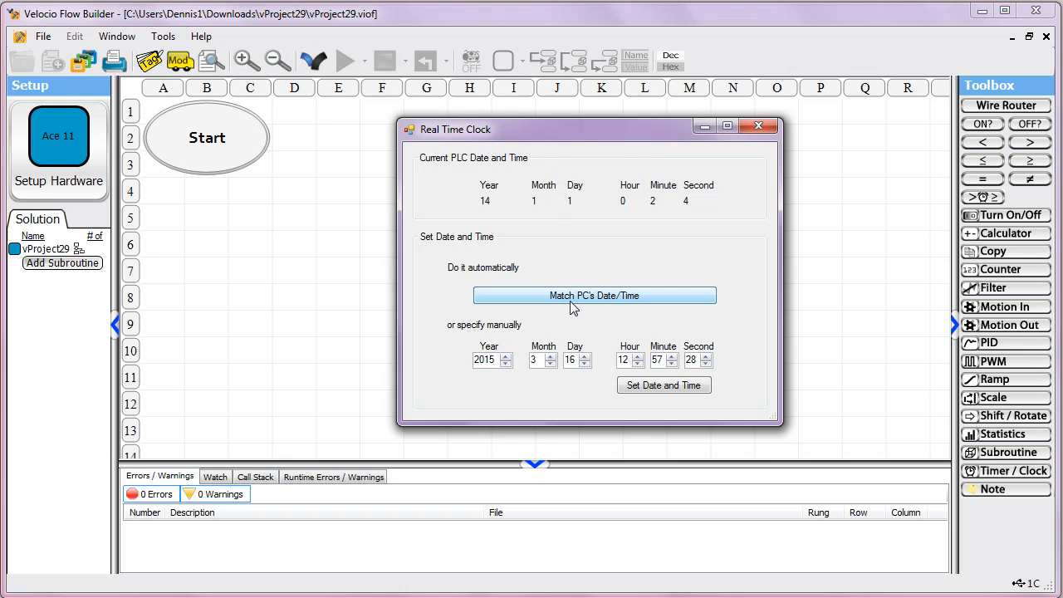
click(595, 296)
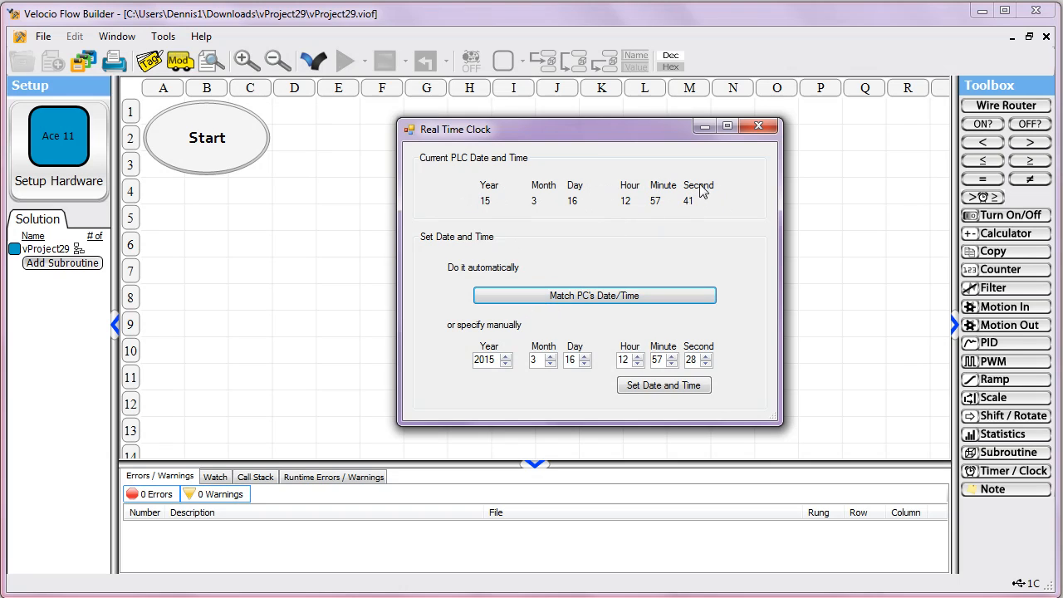
mouse_move(598, 216)
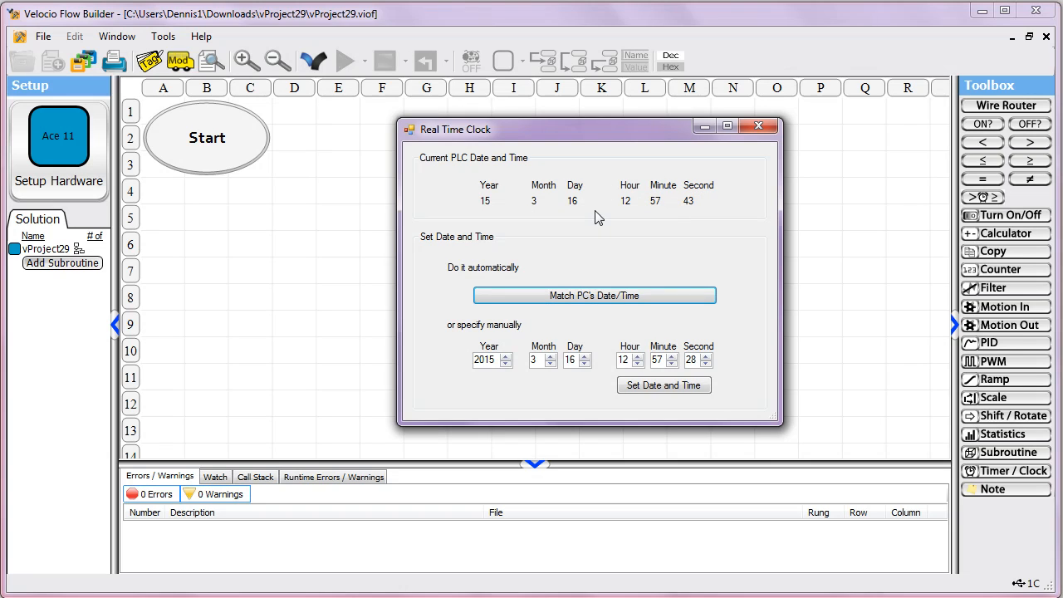
mouse_move(475, 206)
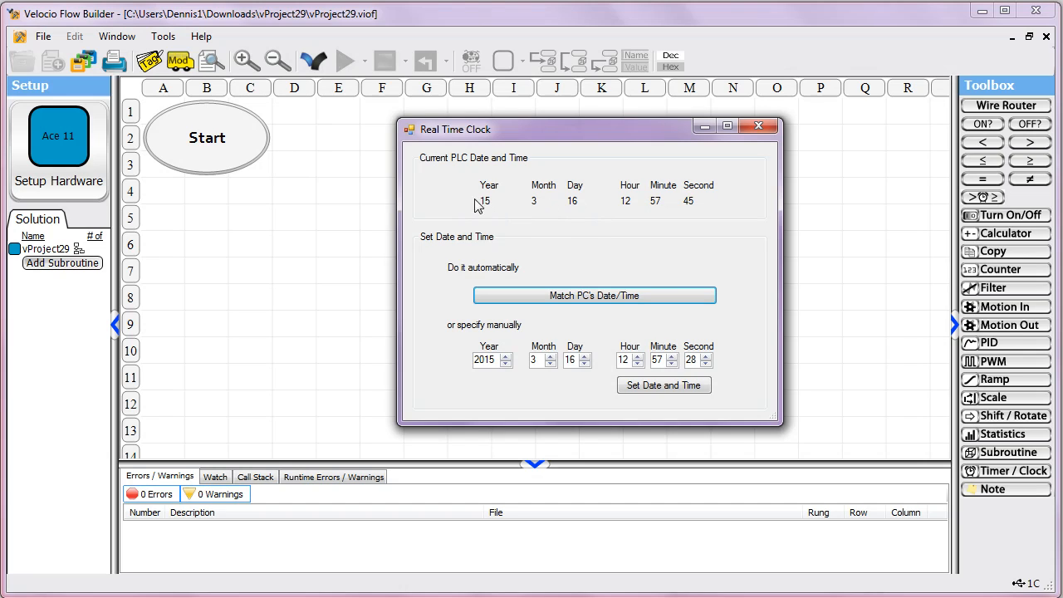
mouse_move(530, 223)
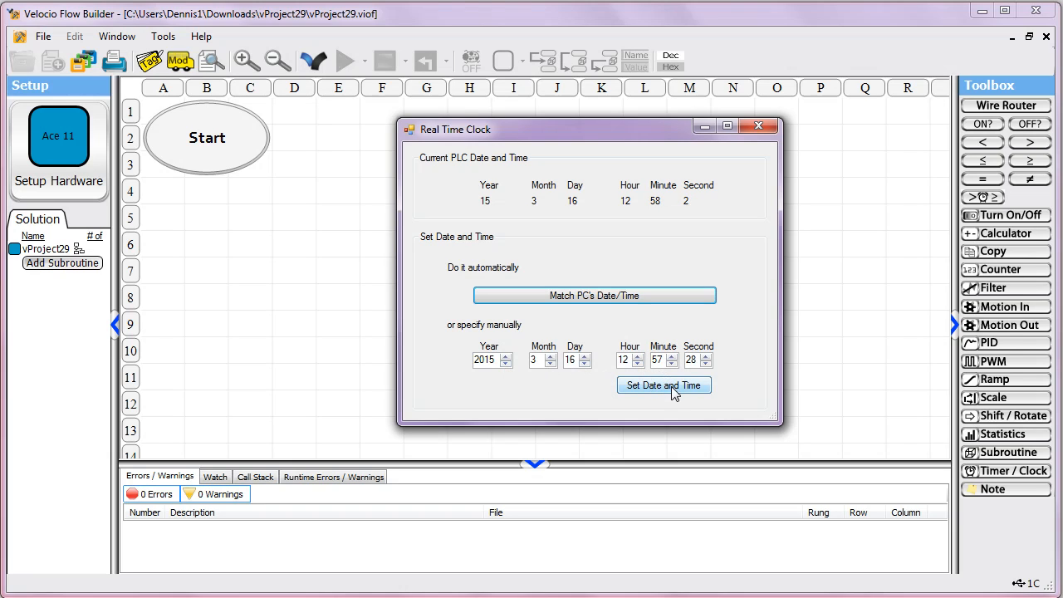
Apply a manually entered date, re-sync to the PC clock, and close the clock settings
click(665, 385)
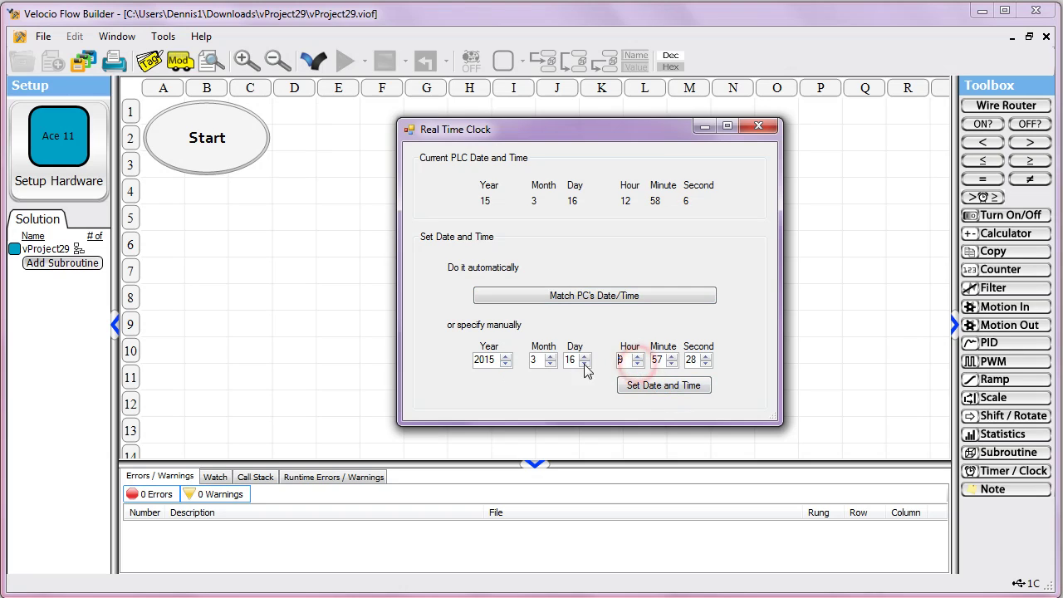
click(665, 385)
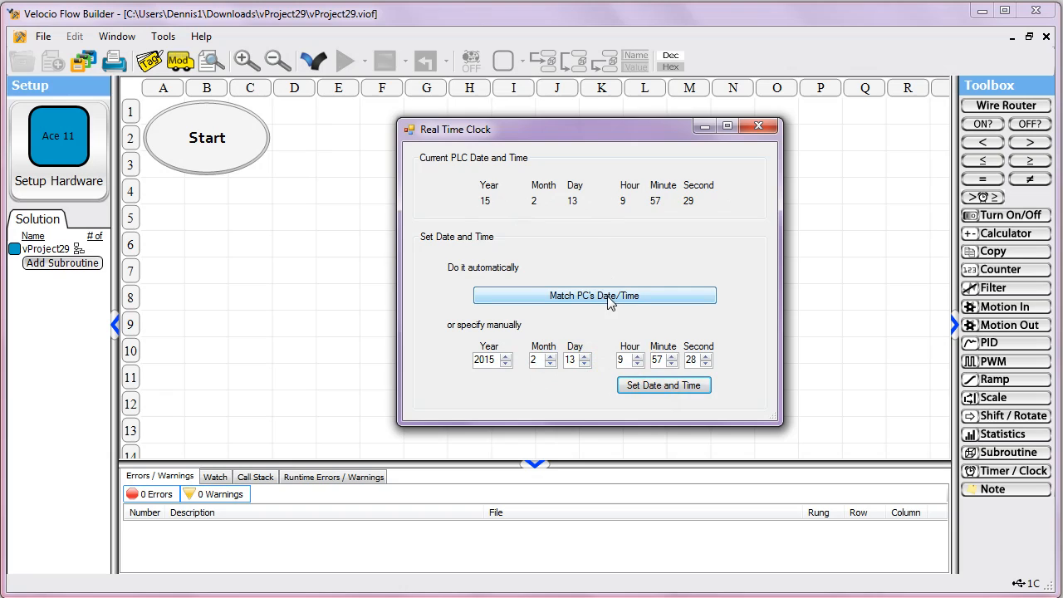
click(595, 296)
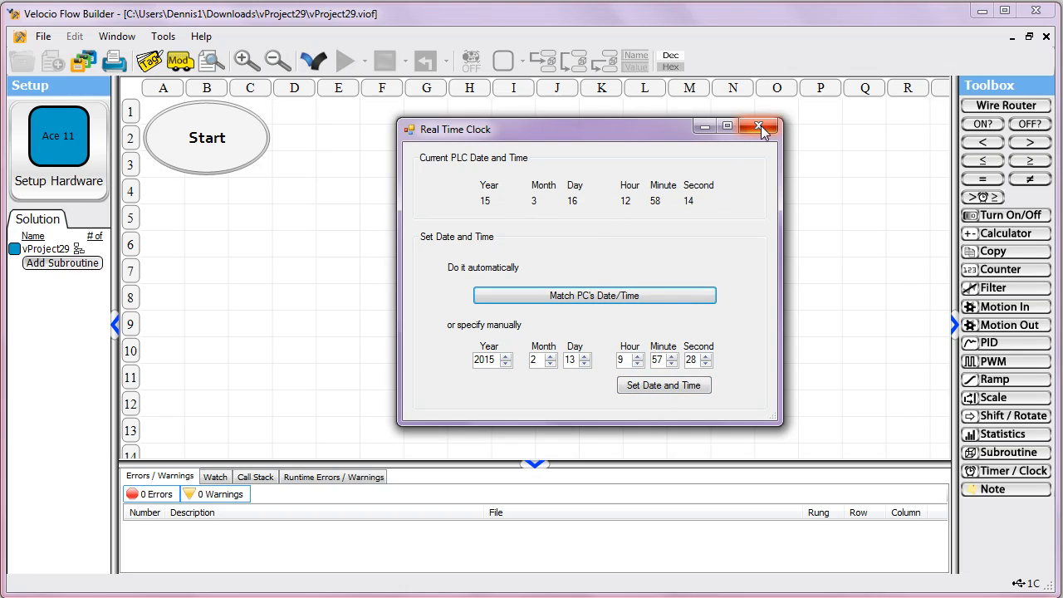
click(757, 127)
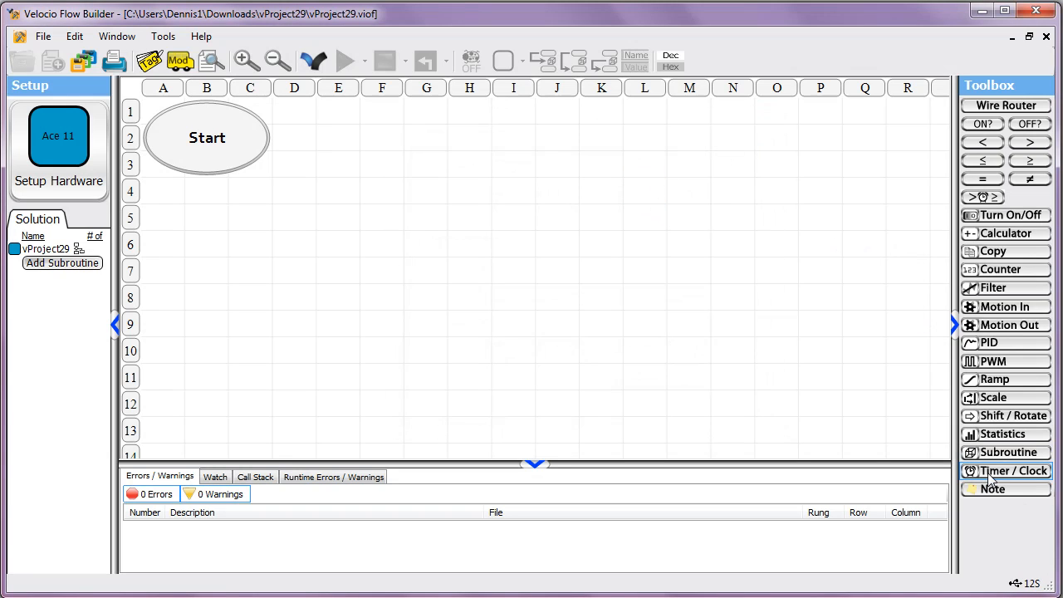
Place a Timer/Clock block and set it to read the real-time clock
click(1013, 472)
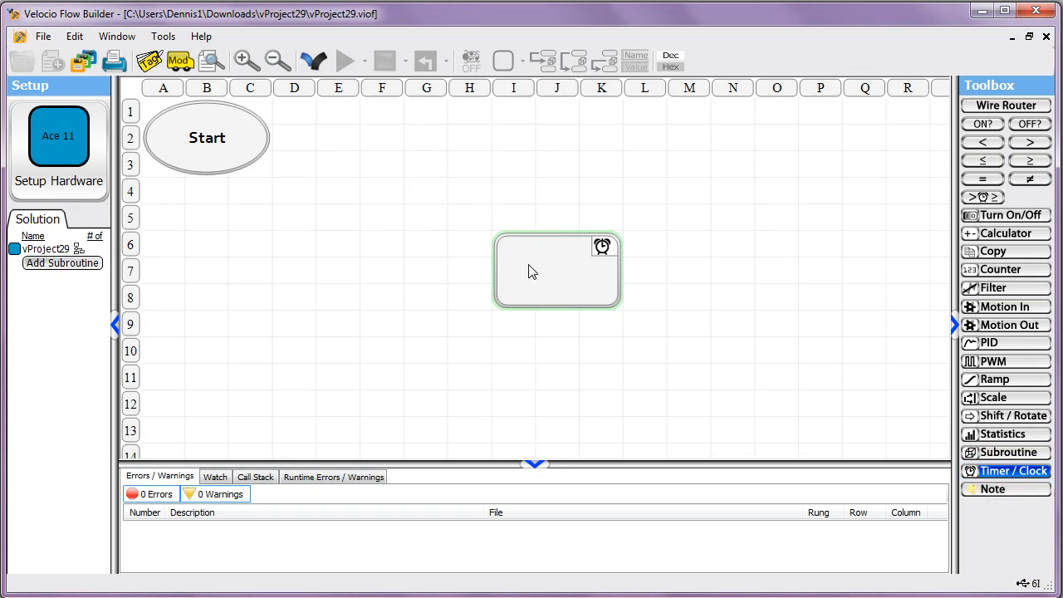
double_click(556, 269)
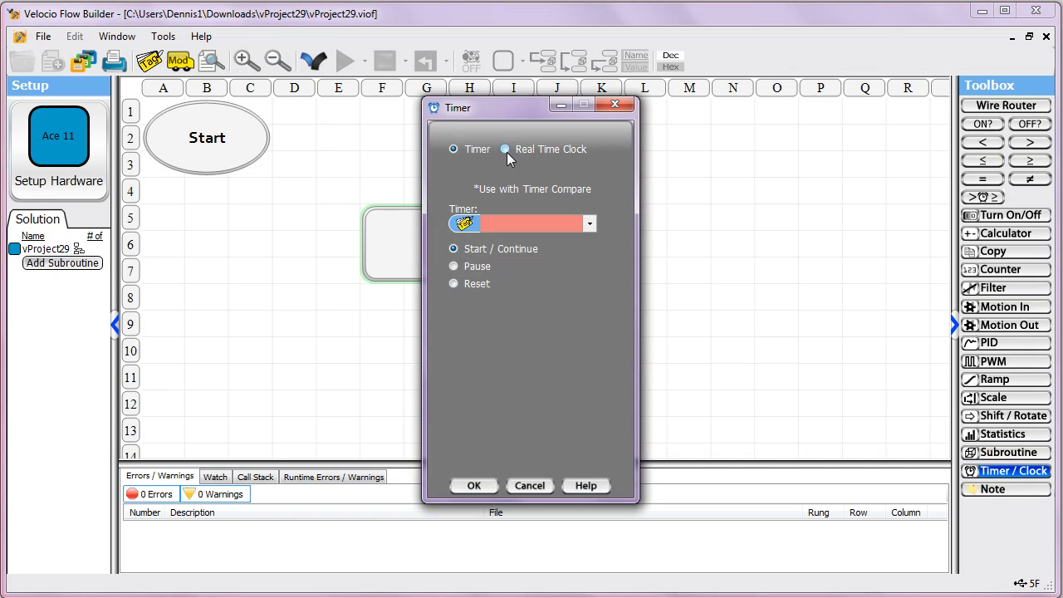
click(505, 149)
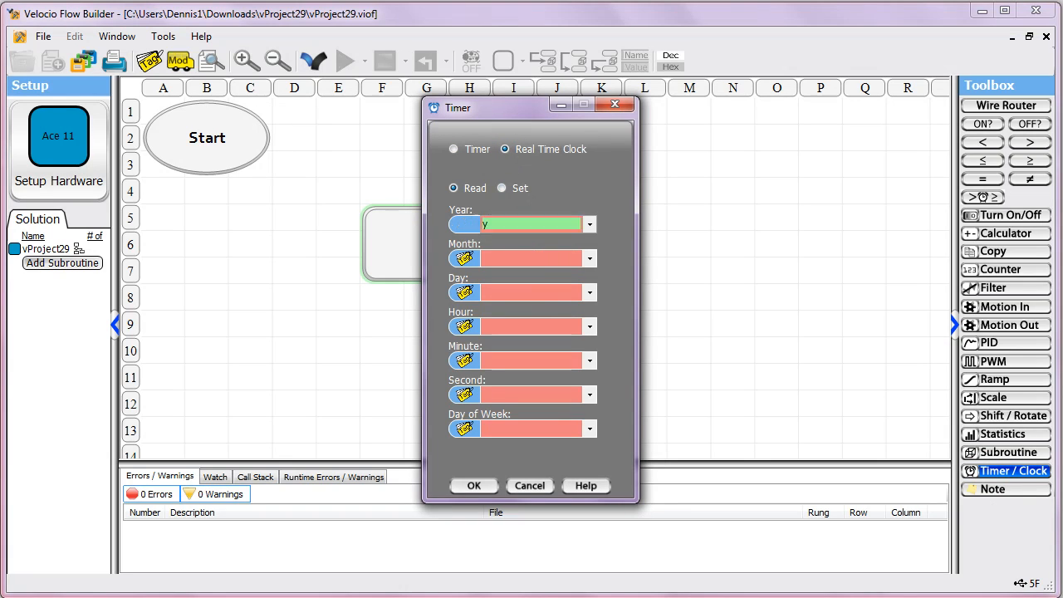
Enter tag names year, month, day, hour111 and move on to the minute tag
text(year)
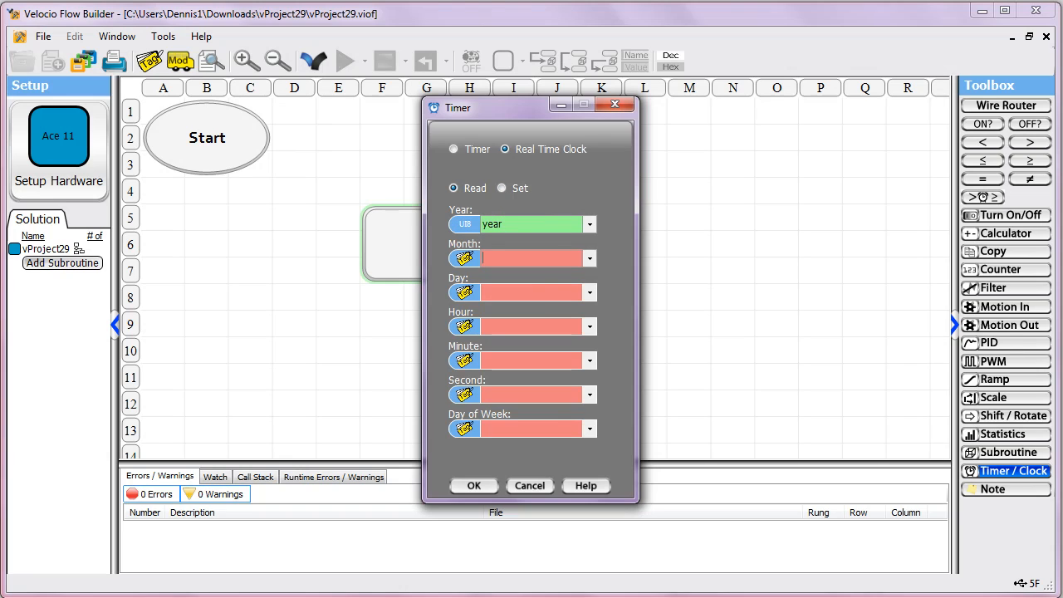
text(day)
click(538, 325)
text(hour)
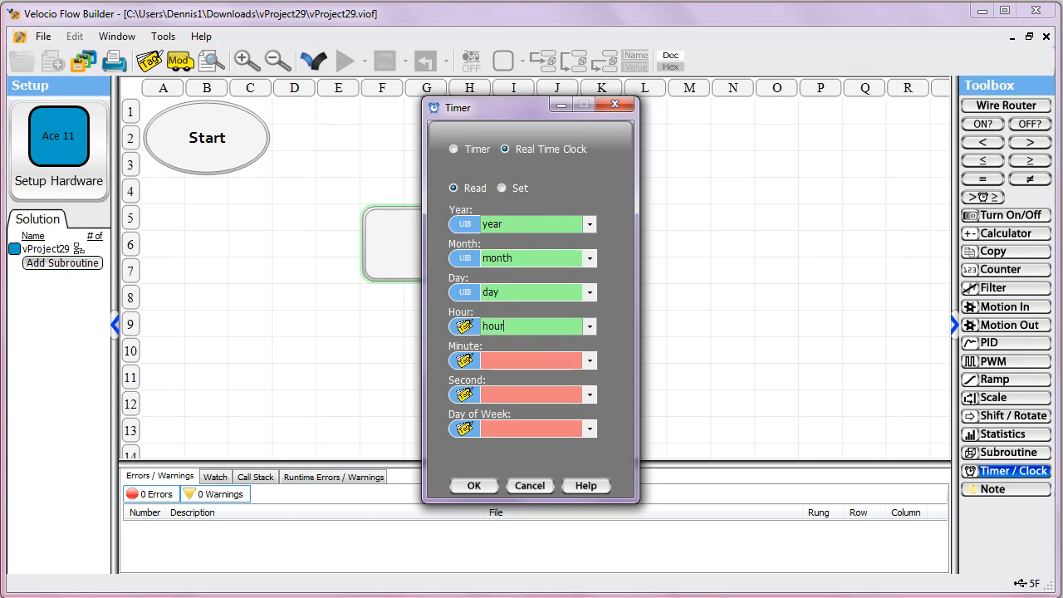
text(111)
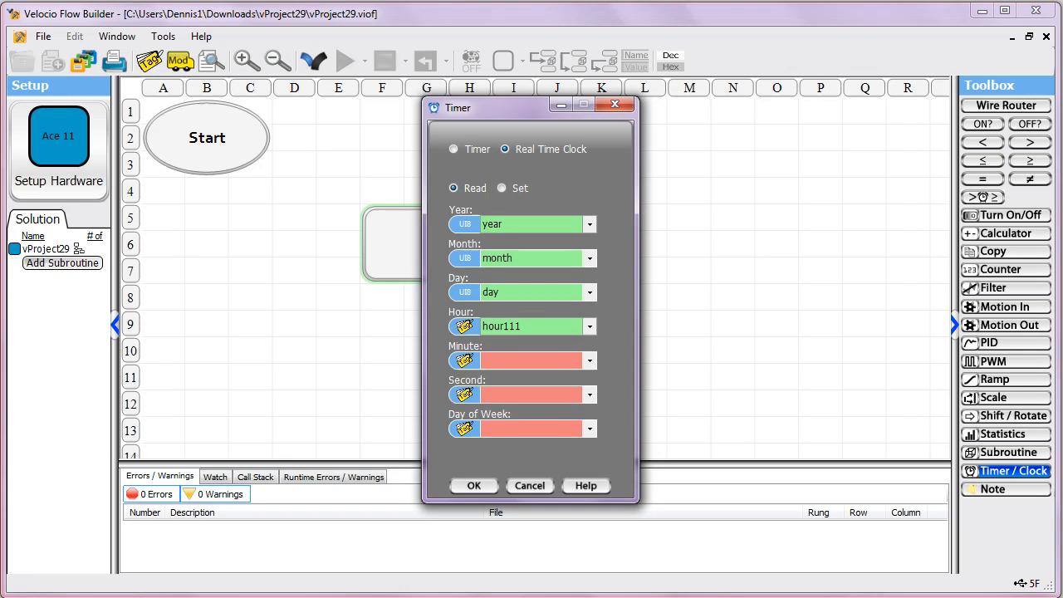
click(522, 358)
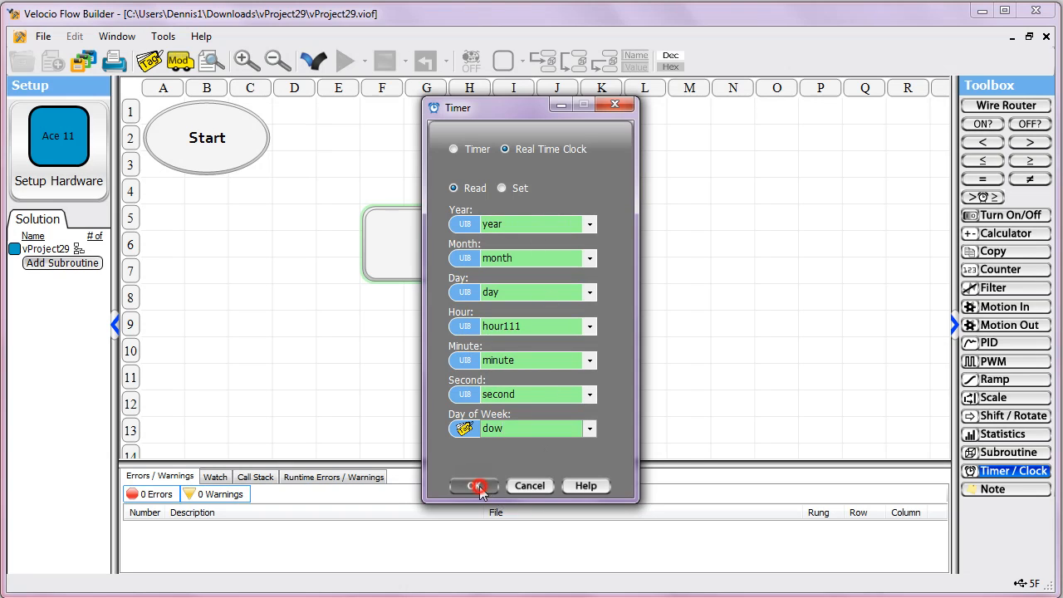
Confirm the Clock Read block, download the program to the PLC, reset and run it
click(471, 485)
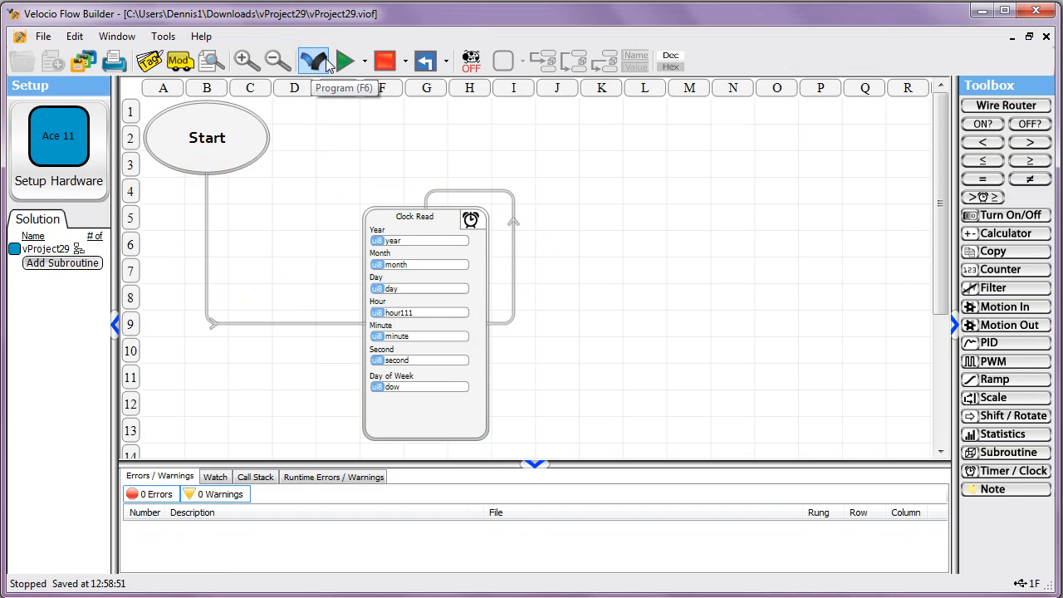
click(342, 59)
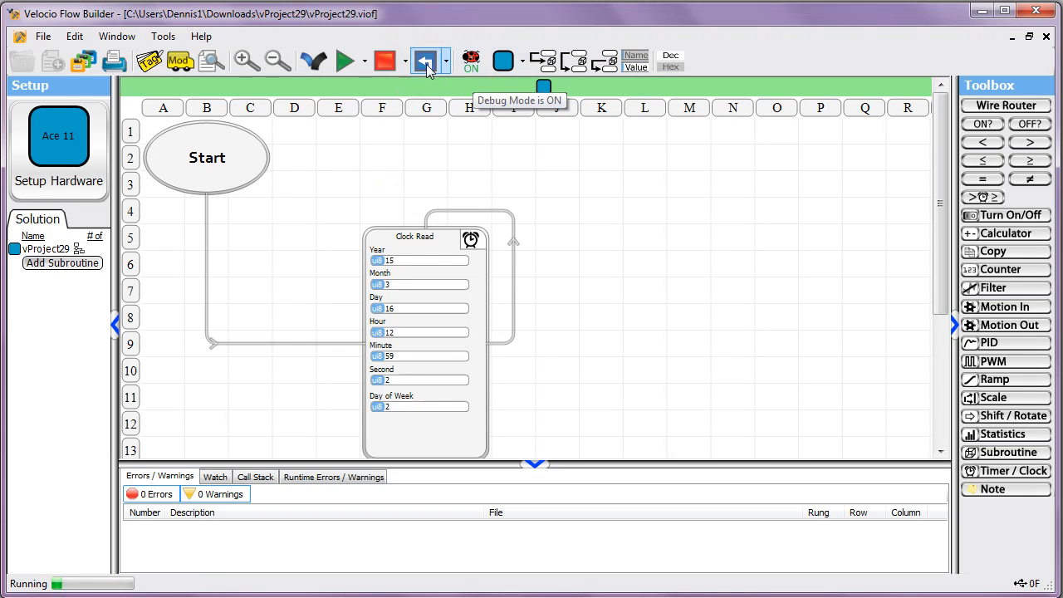
click(425, 60)
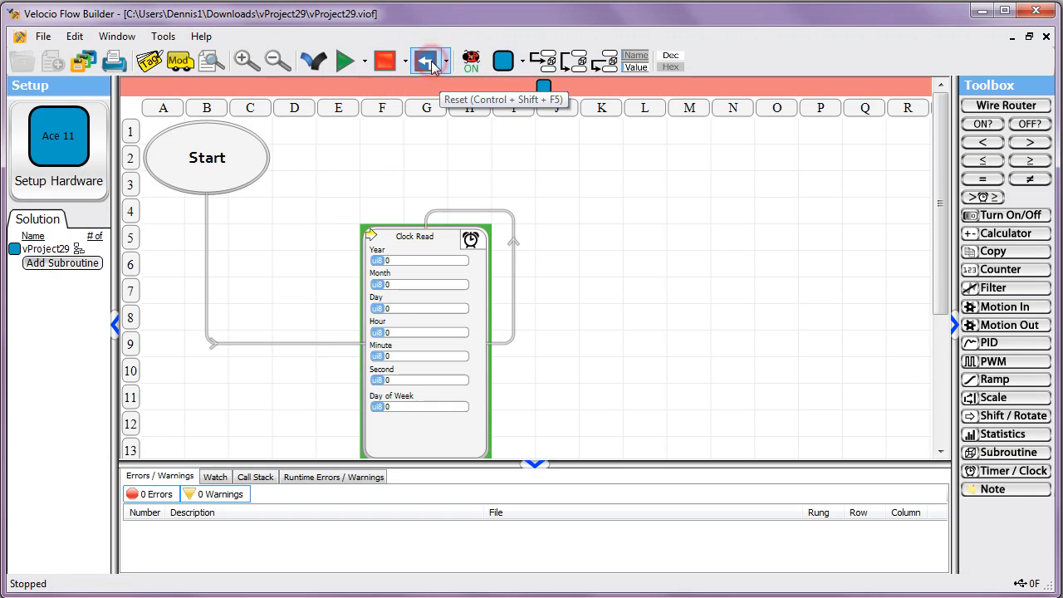
mouse_move(373, 196)
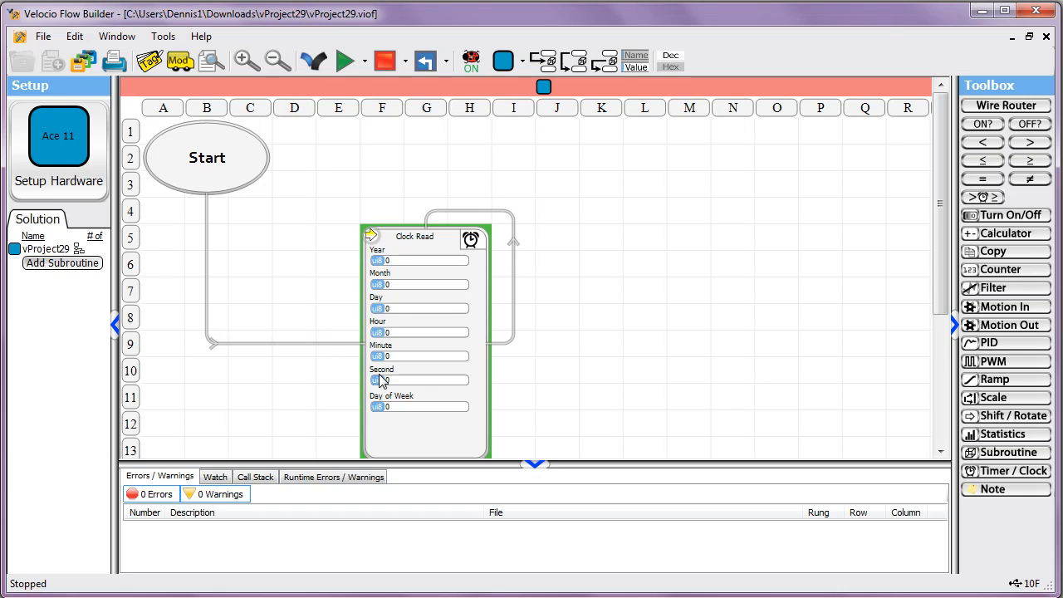
mouse_move(455, 300)
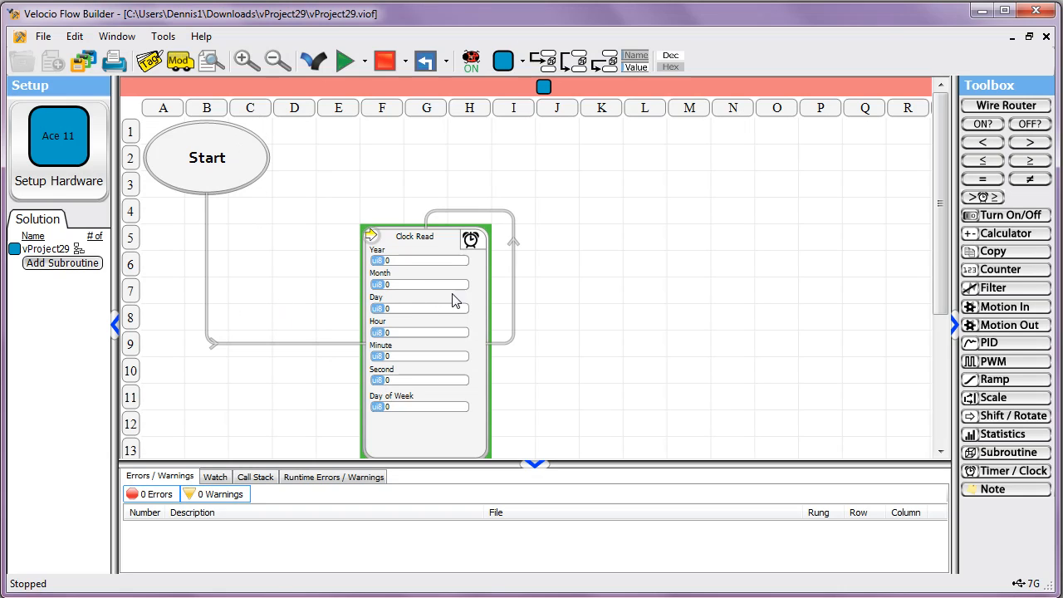
mouse_move(408, 317)
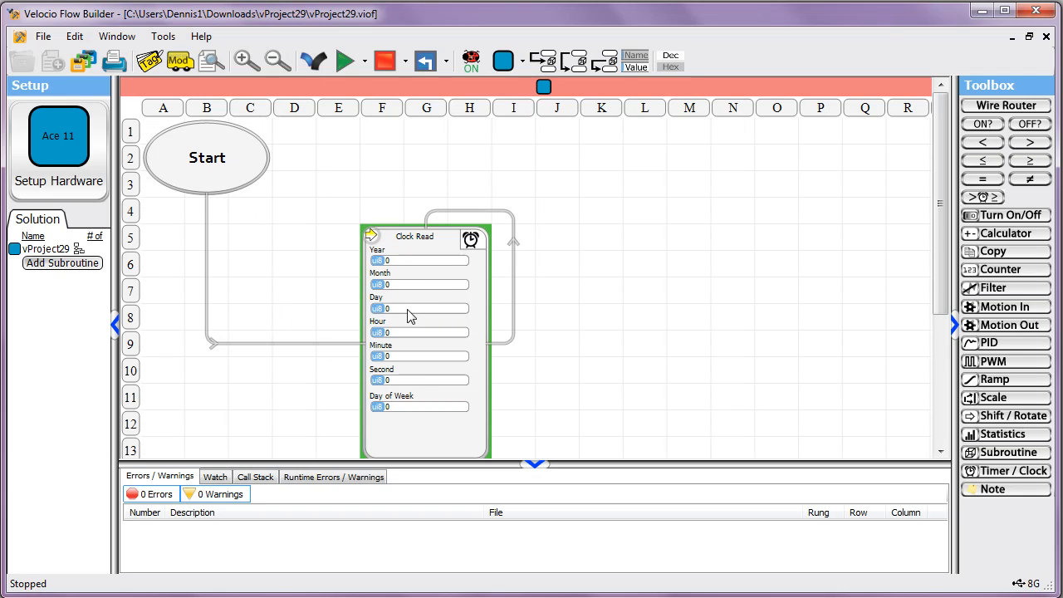
mouse_move(532, 134)
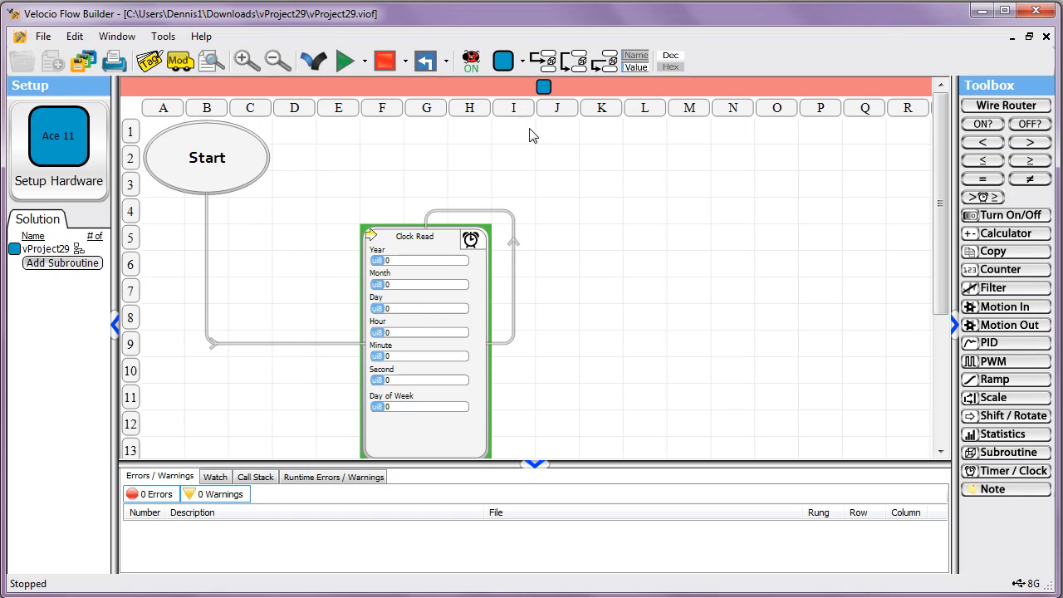
click(541, 60)
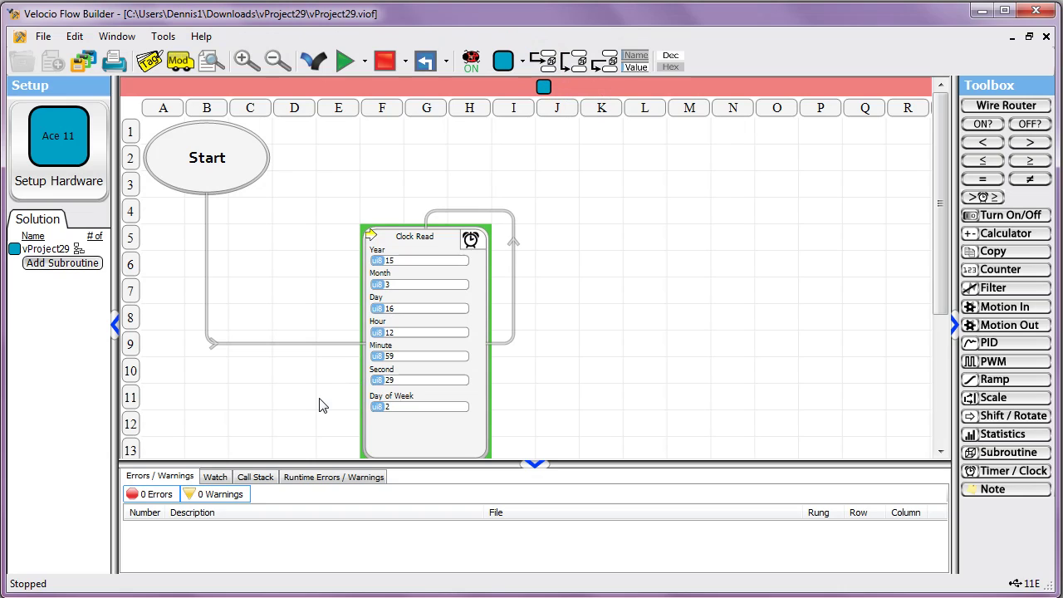
mouse_move(407, 299)
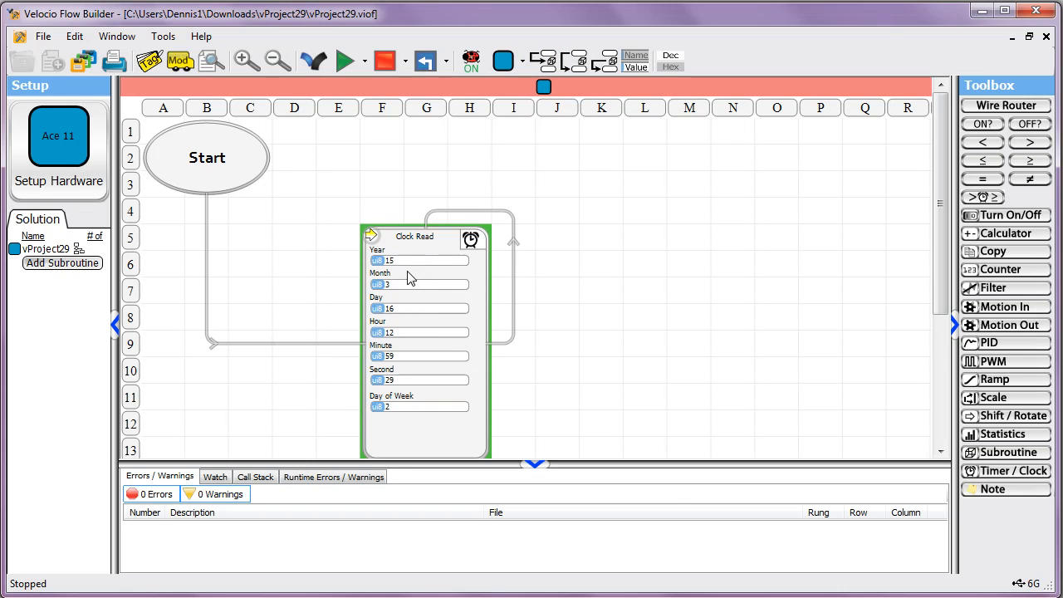
mouse_move(415, 279)
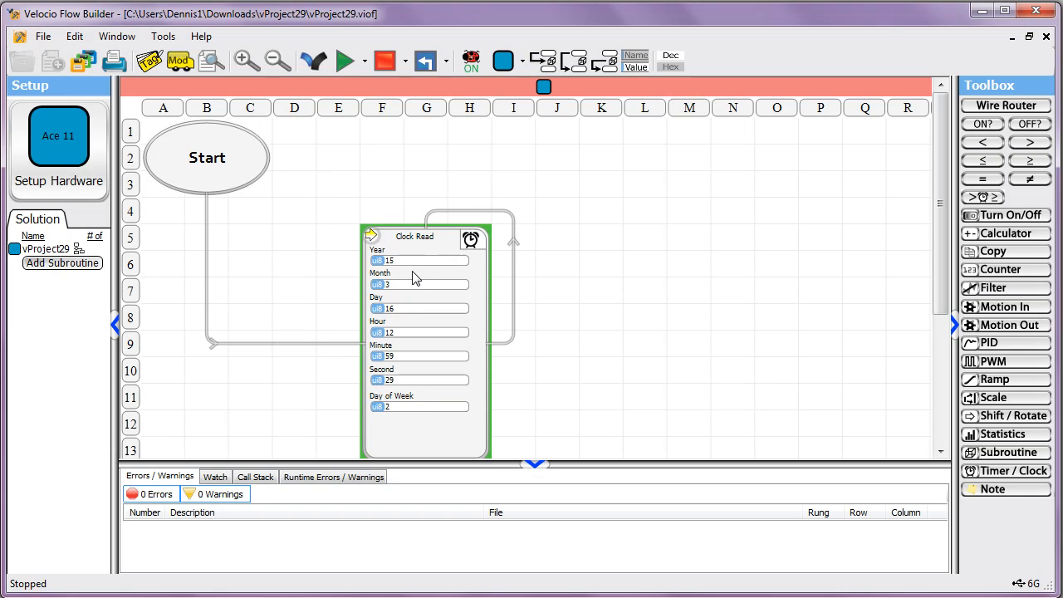
mouse_move(422, 249)
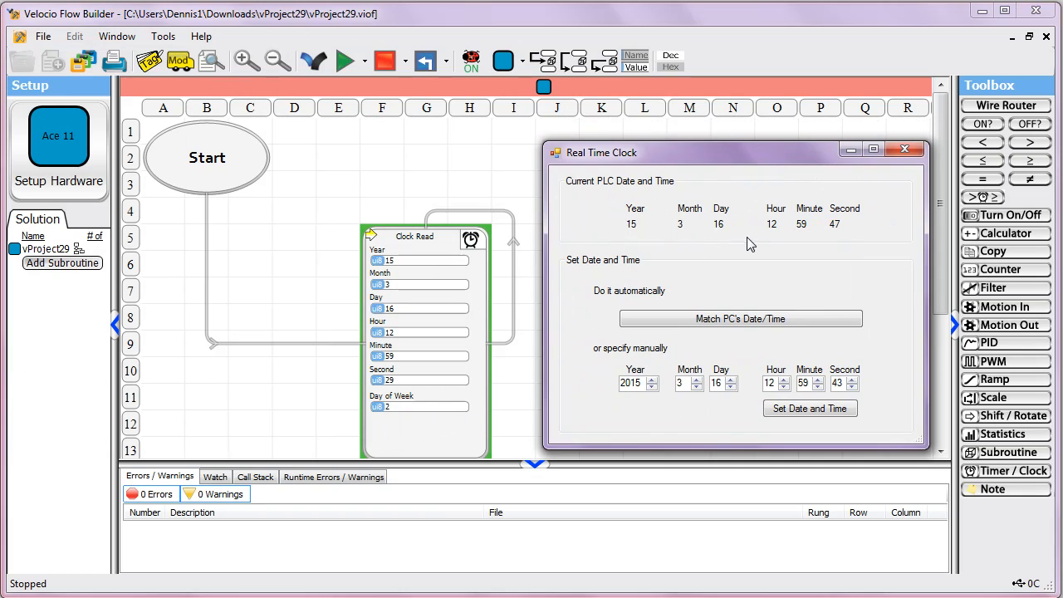
mouse_move(651, 193)
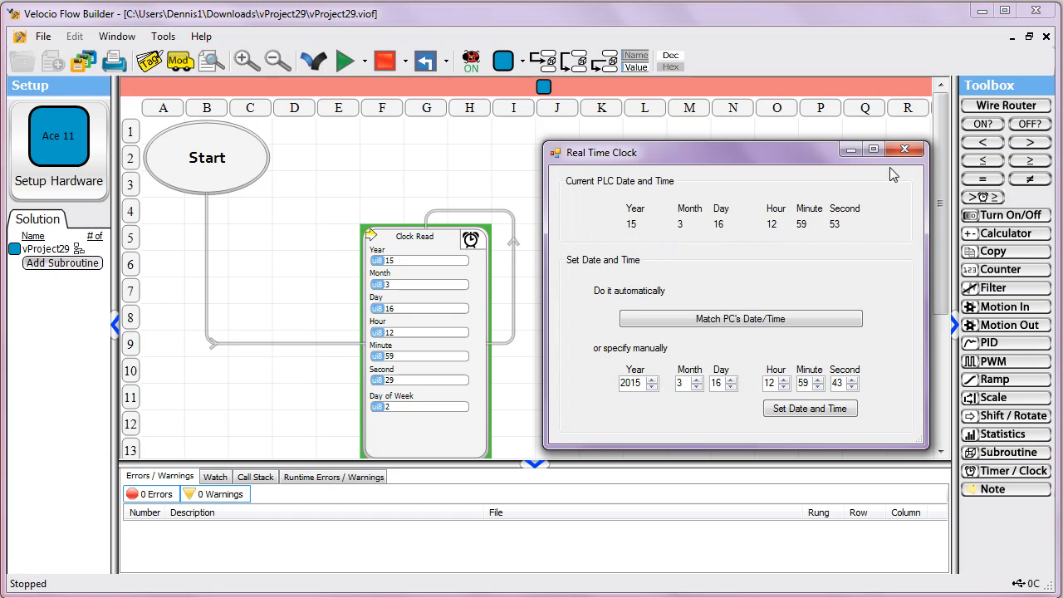
click(903, 150)
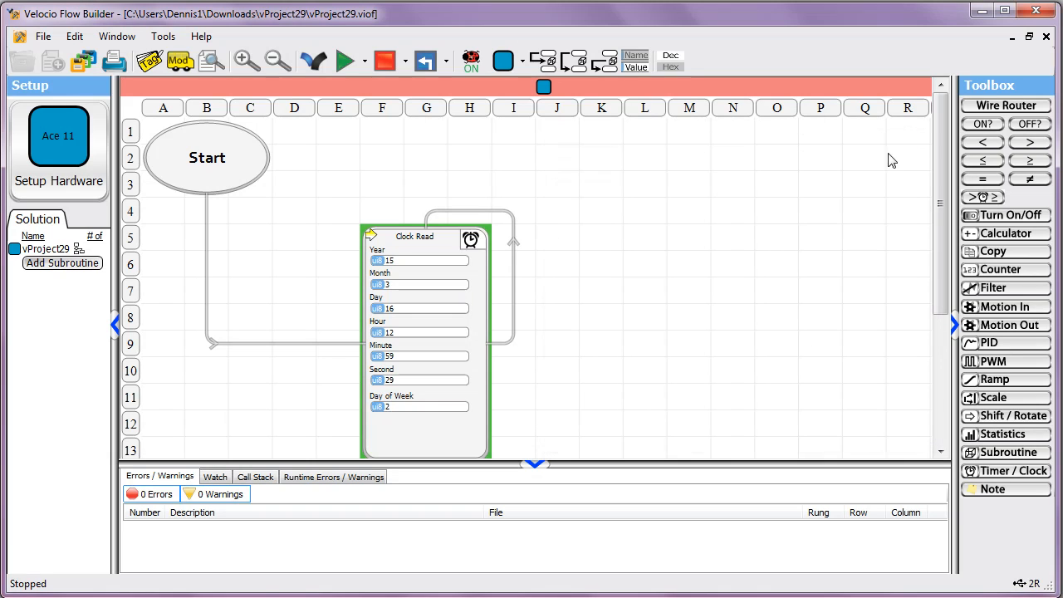
mouse_move(572, 232)
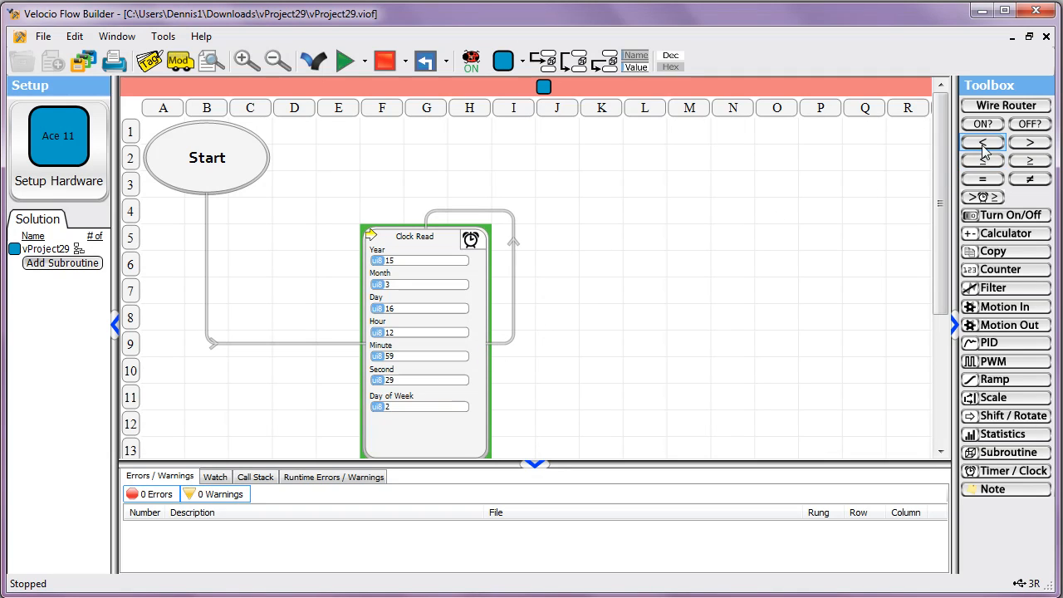
mouse_move(982, 178)
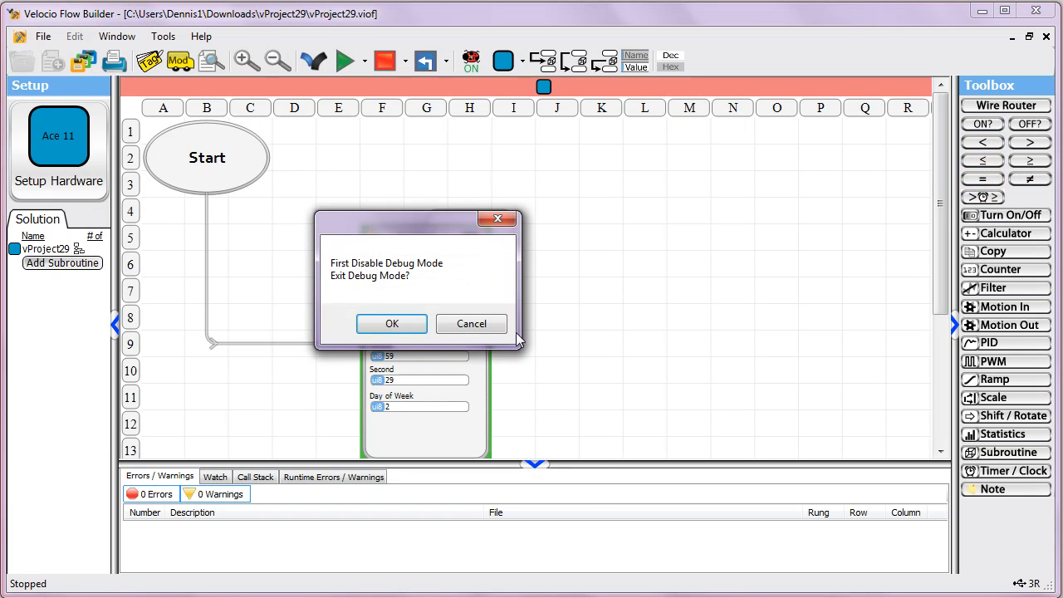
Exit debug mode and add a compare decision testing dow = 3
click(392, 322)
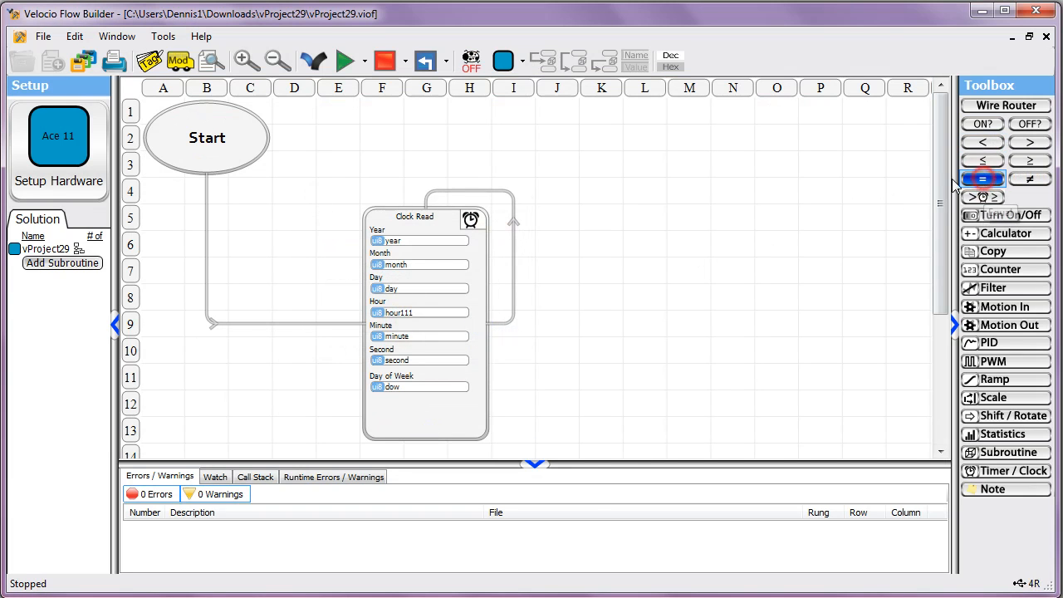
click(983, 177)
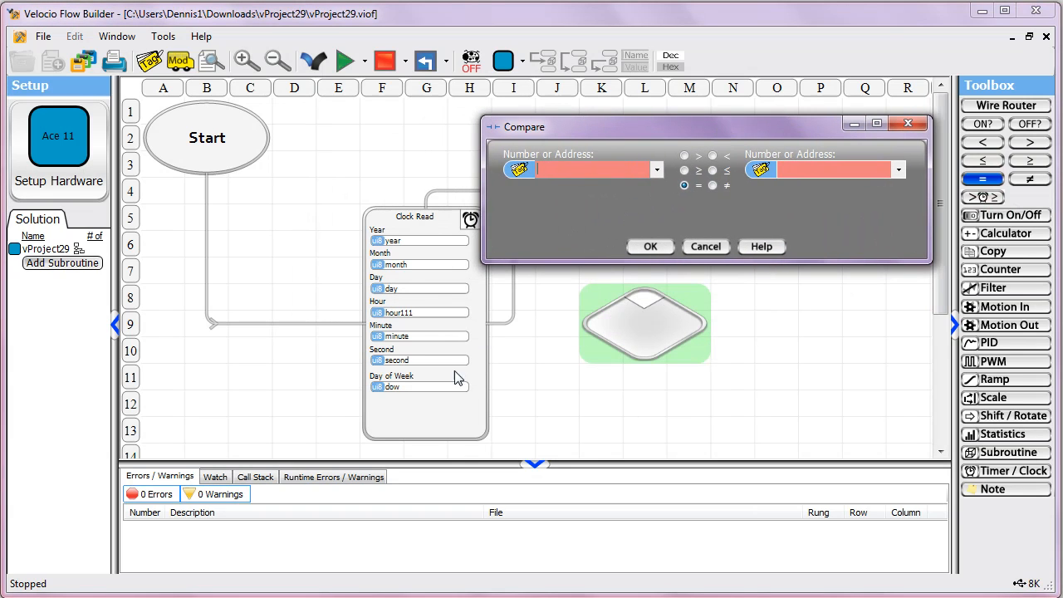
mouse_move(448, 375)
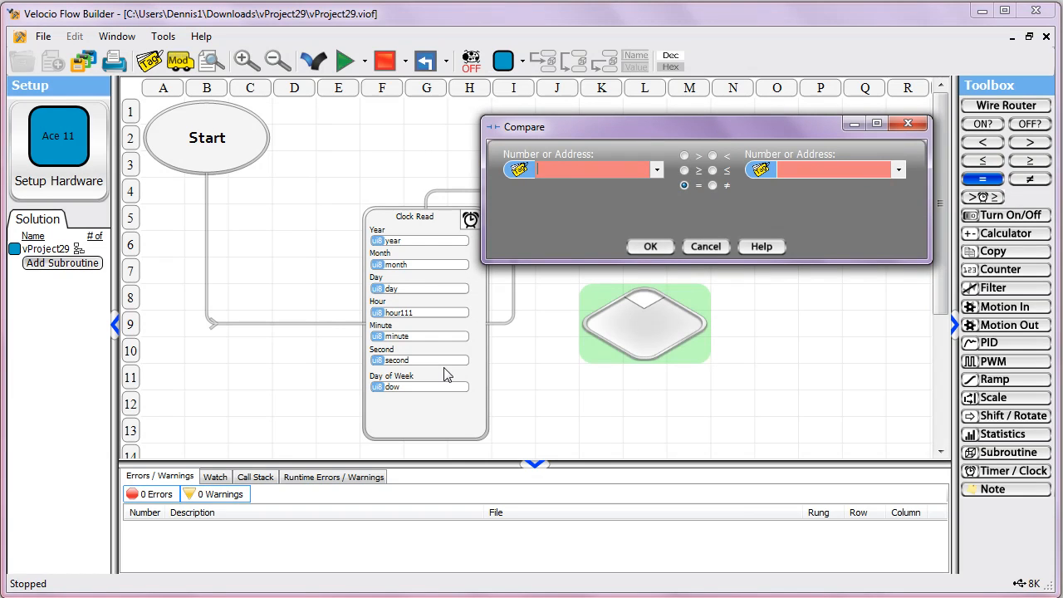
mouse_move(546, 196)
text(dow)
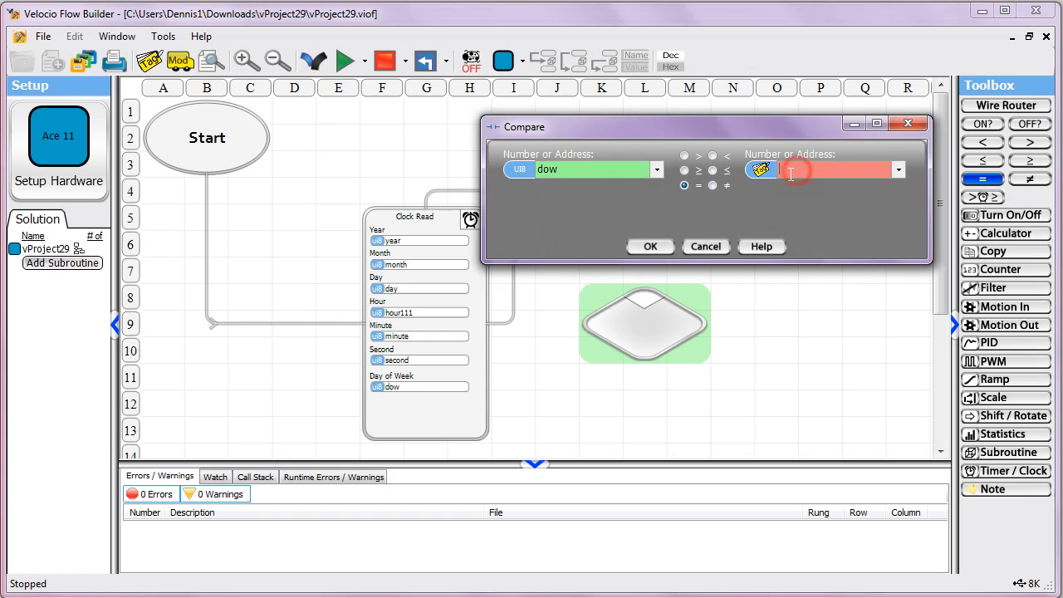
text(3)
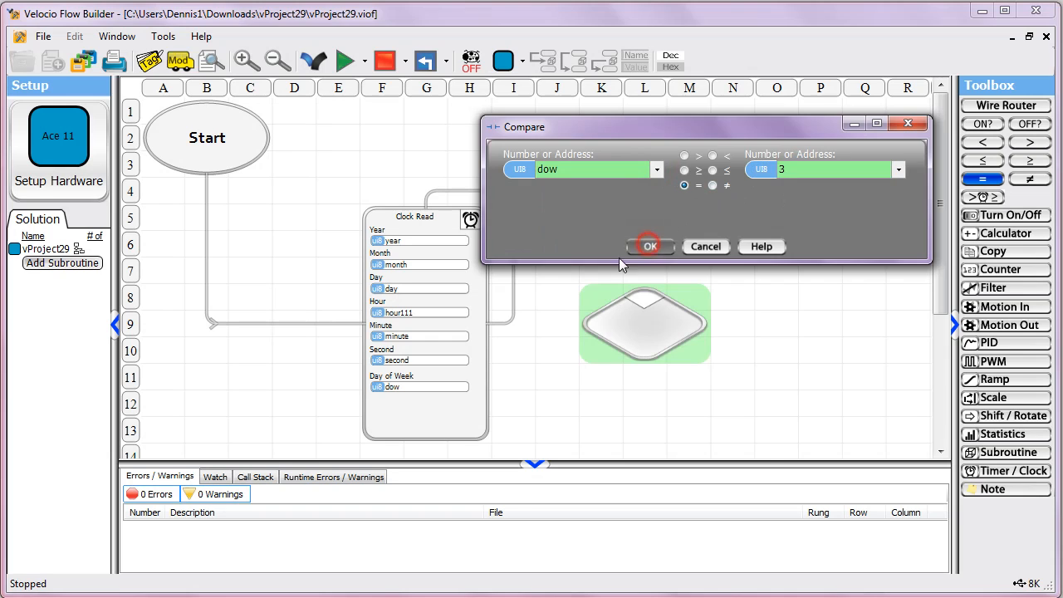
click(649, 246)
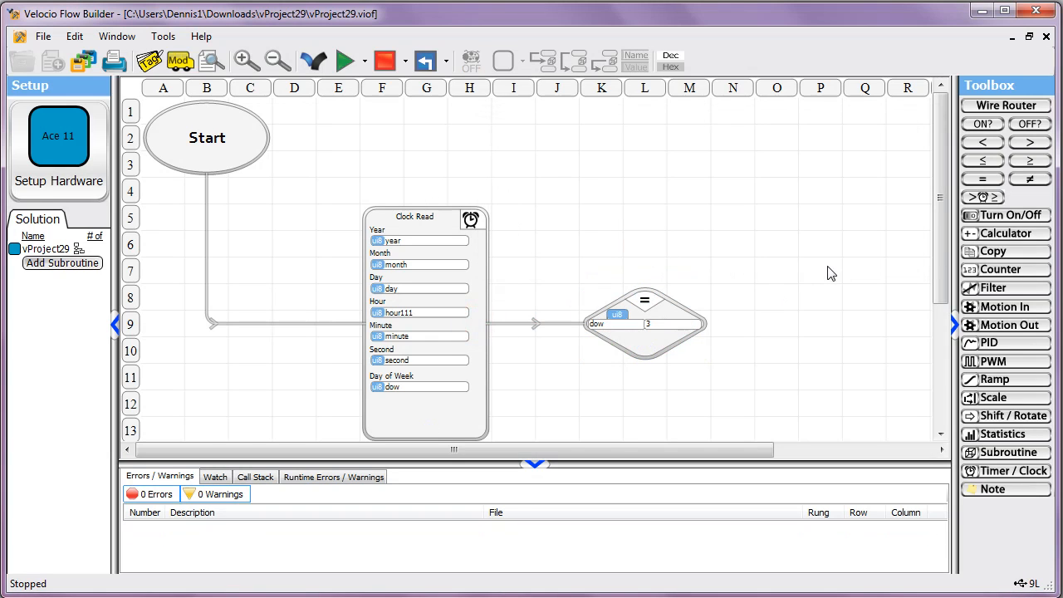
mouse_move(827, 279)
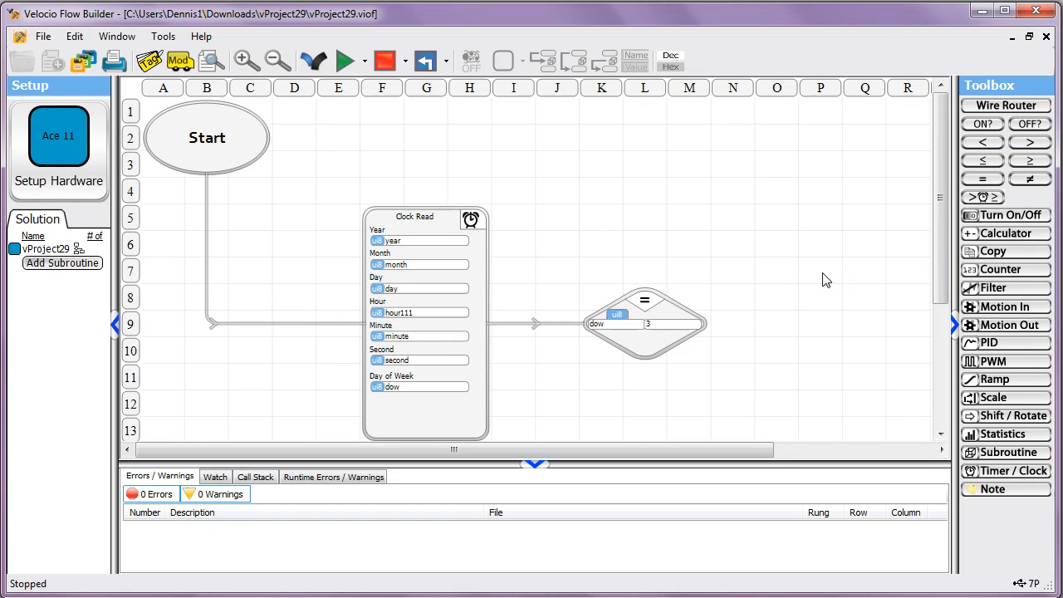
mouse_move(717, 119)
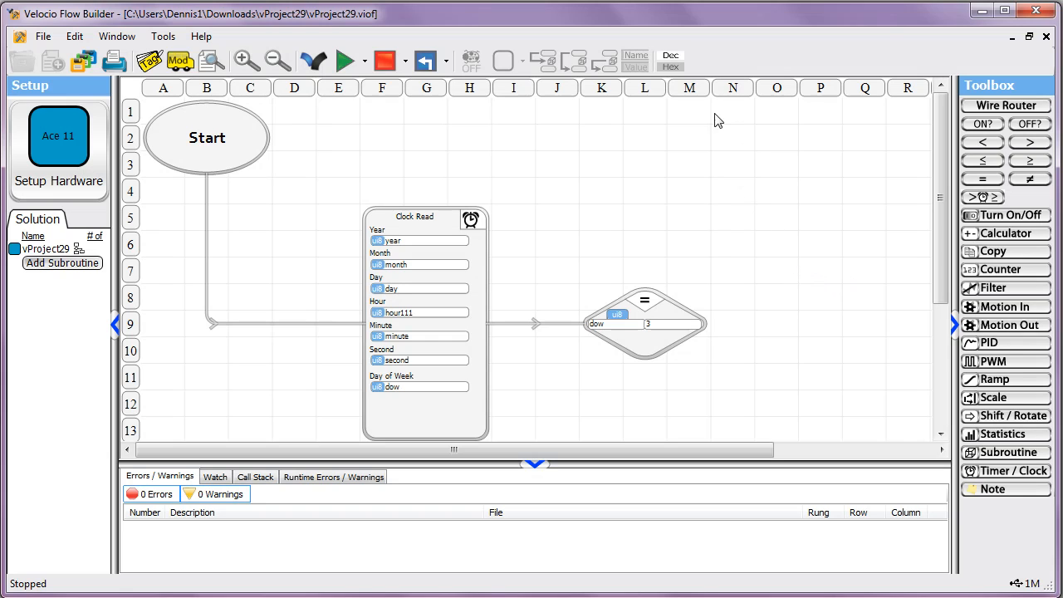
Delete the dow decision and add a Timer/Clock block in real-time clock Set mode
click(645, 312)
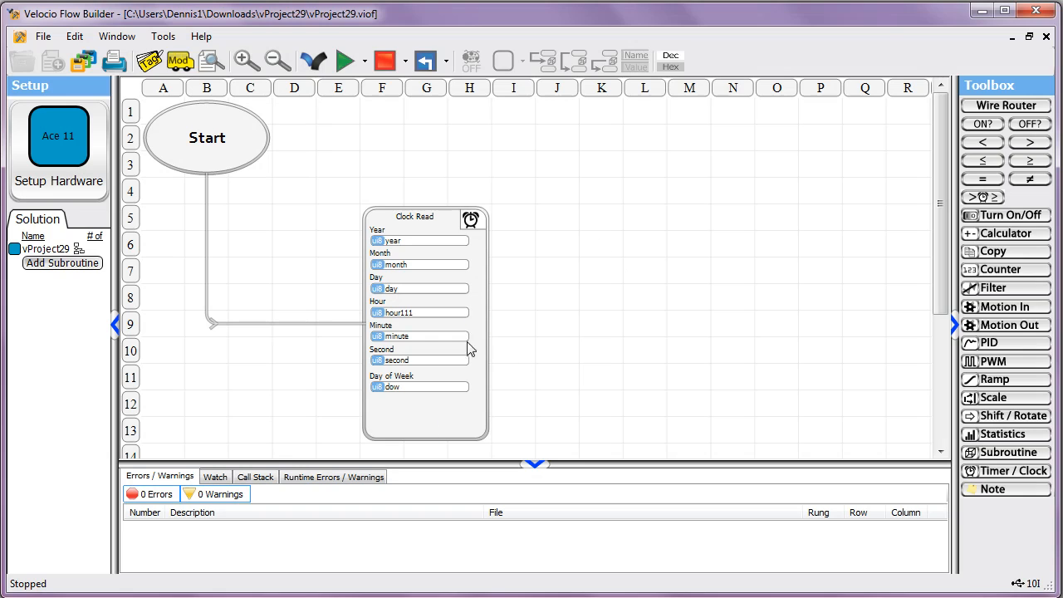
mouse_move(1006, 448)
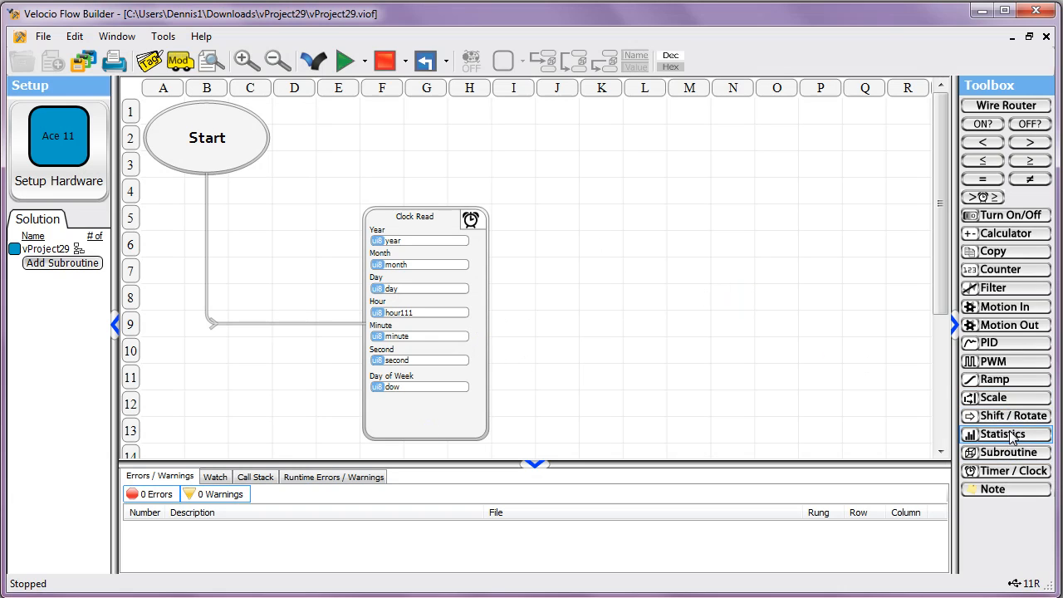
mouse_move(999, 287)
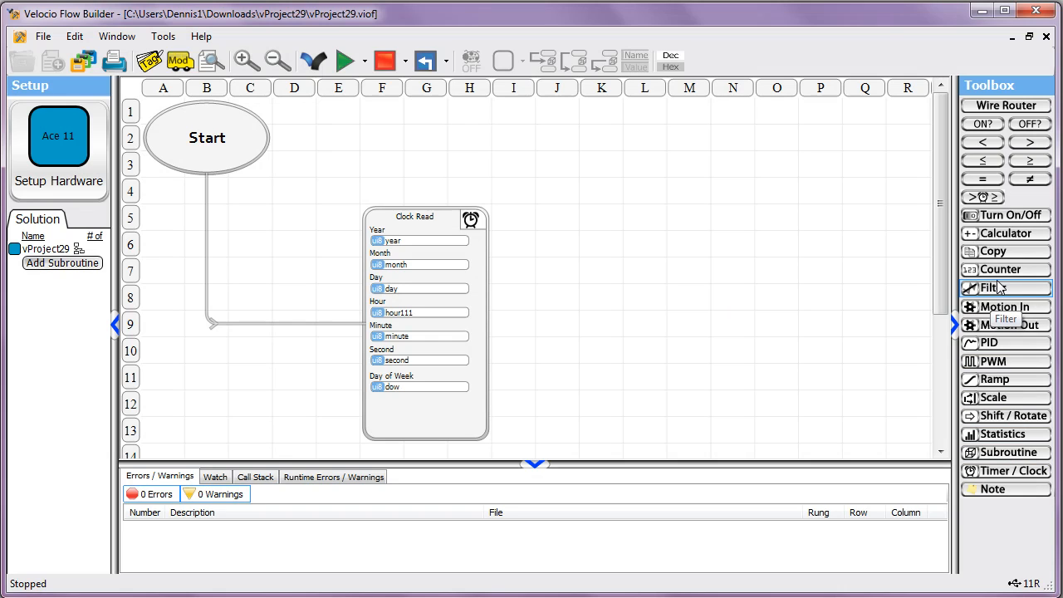
mouse_move(1000, 415)
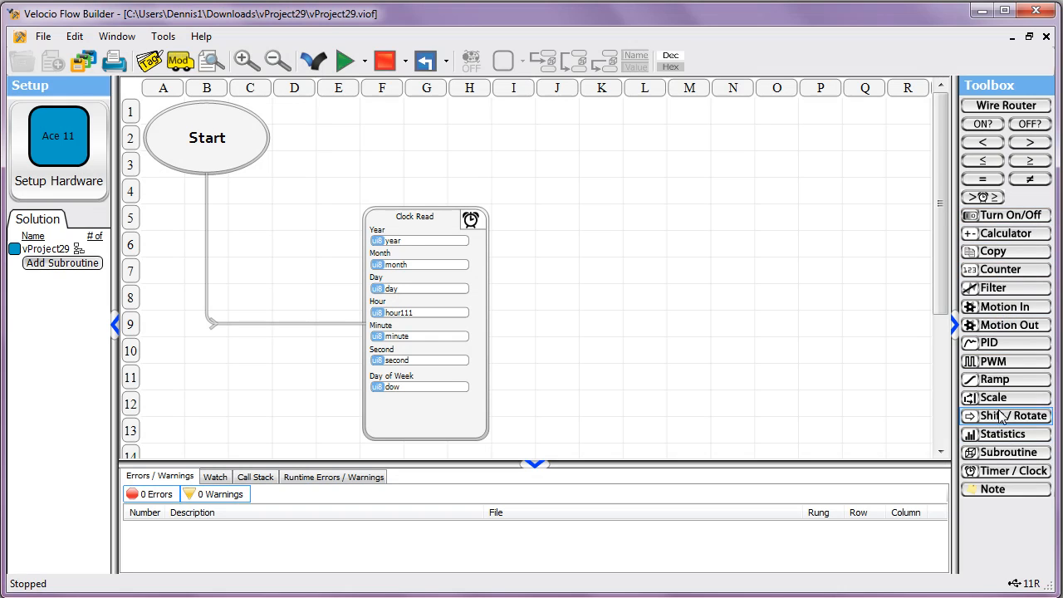
mouse_move(1005, 471)
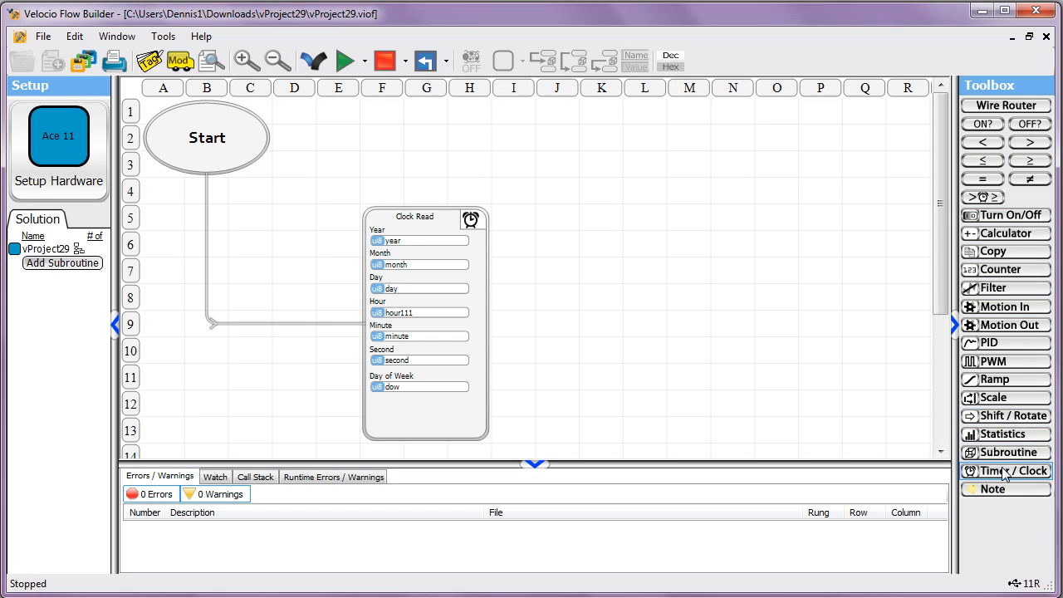
click(1007, 472)
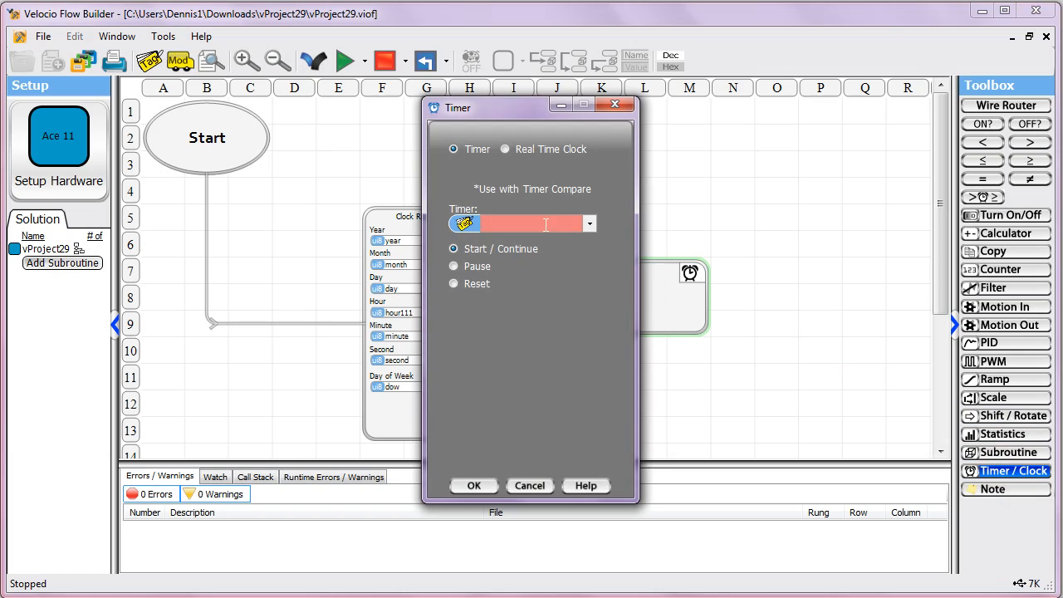
click(505, 149)
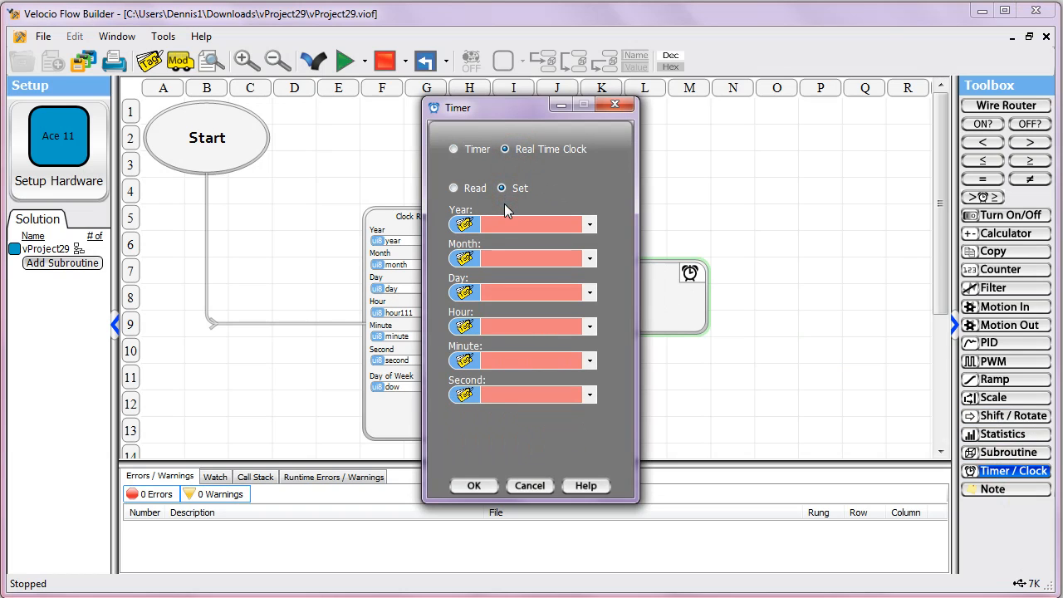
click(454, 188)
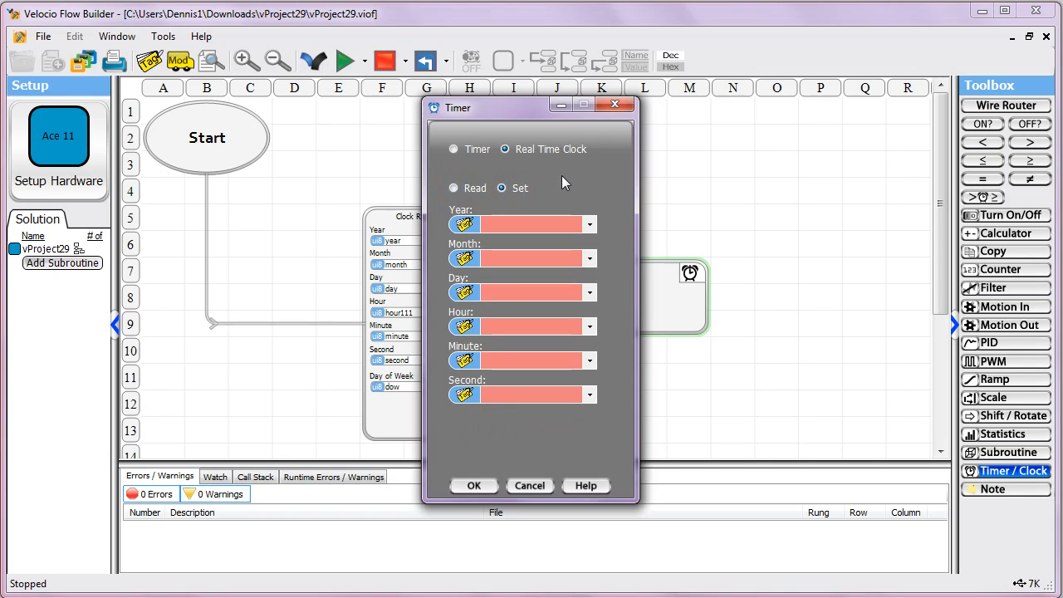
mouse_move(572, 178)
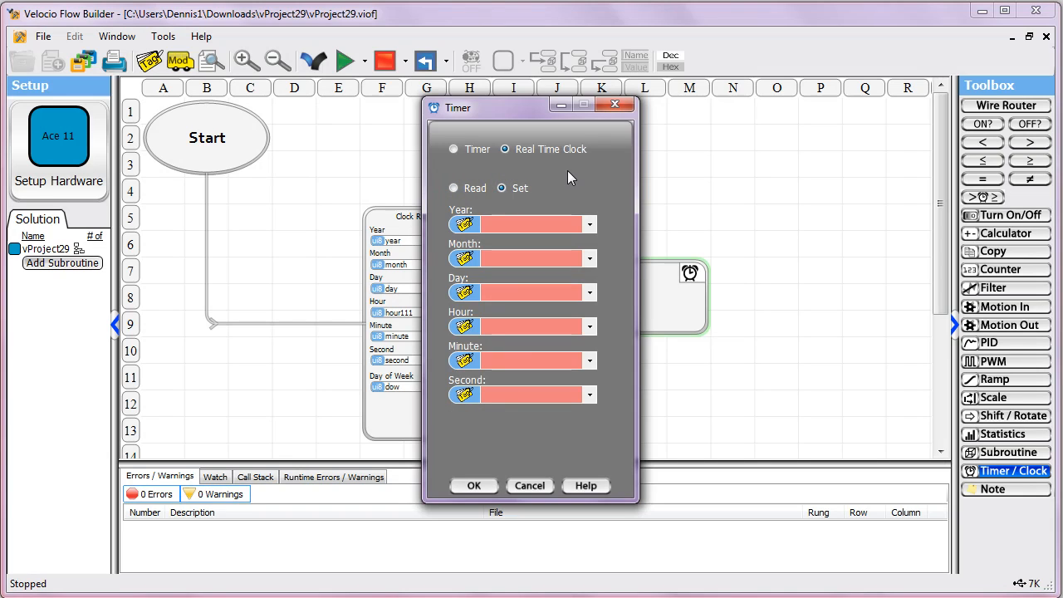
Enter 15 for the Year value, repositioning the clock settings dialog beside the chart
drag(530, 107, 669, 49)
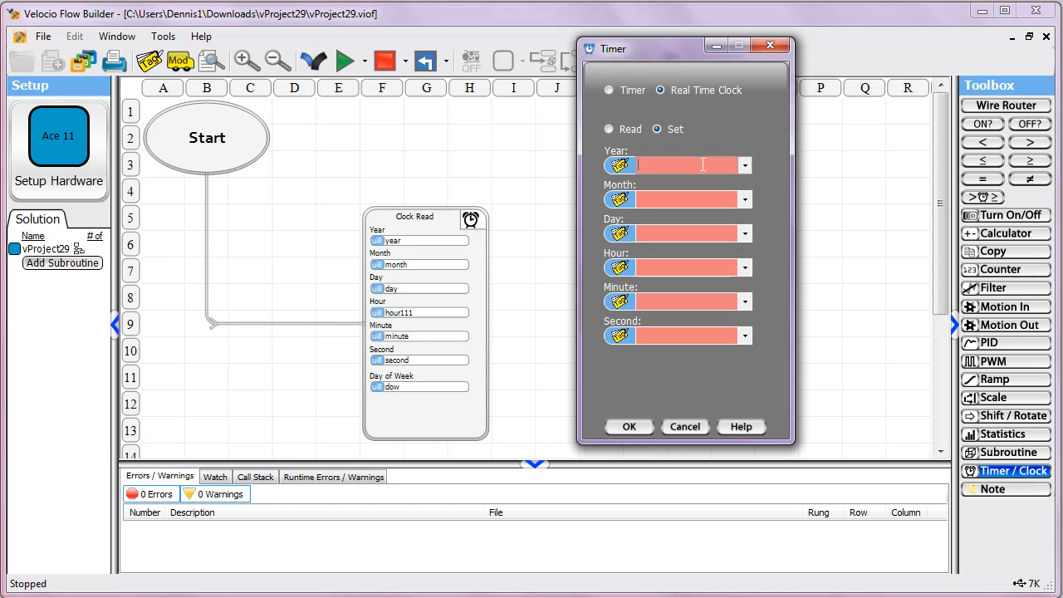
text(15)
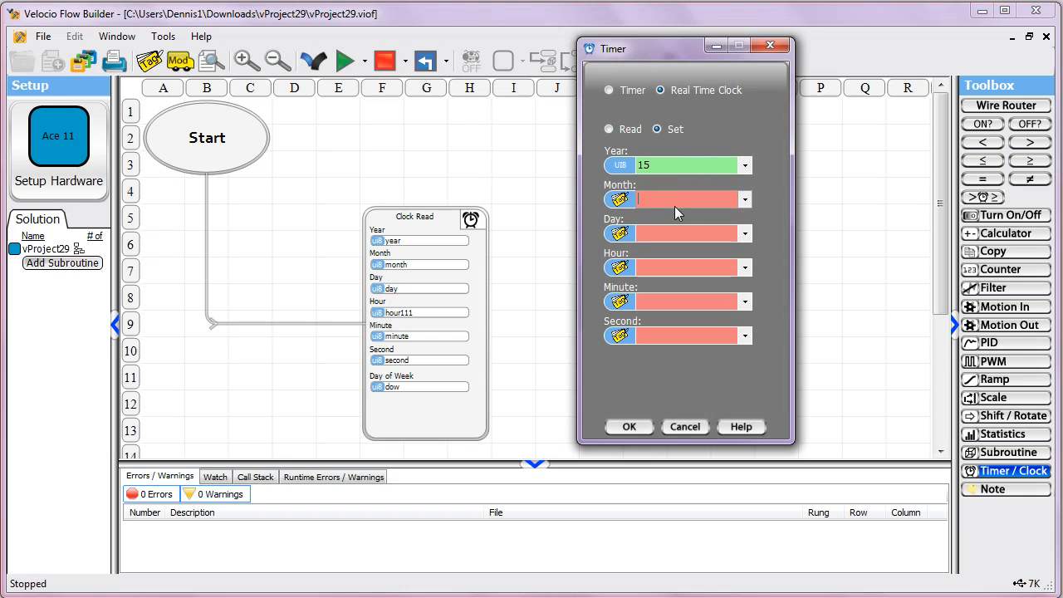
click(681, 164)
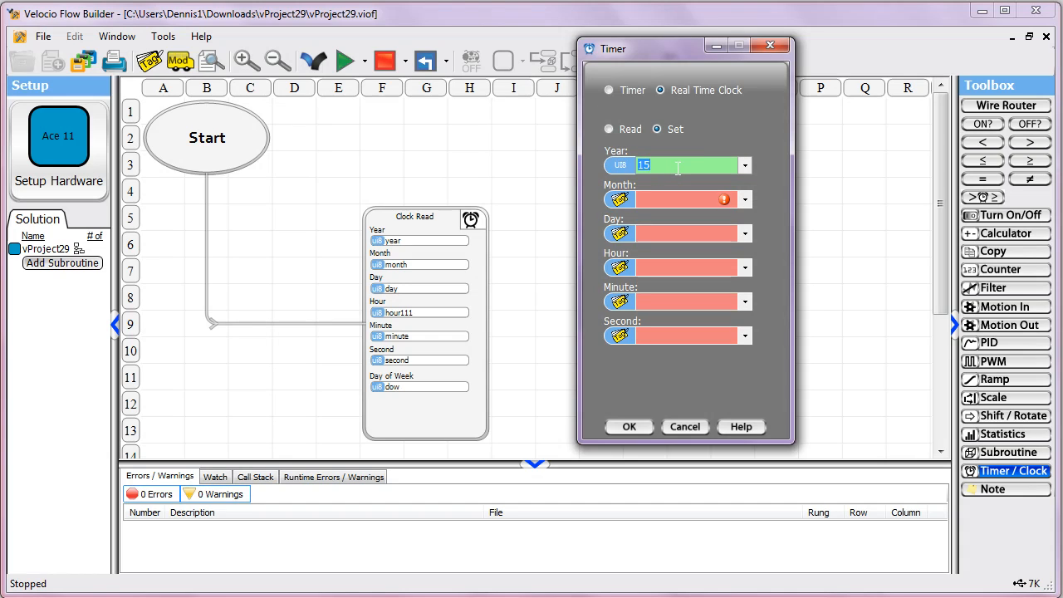
drag(684, 46, 634, 45)
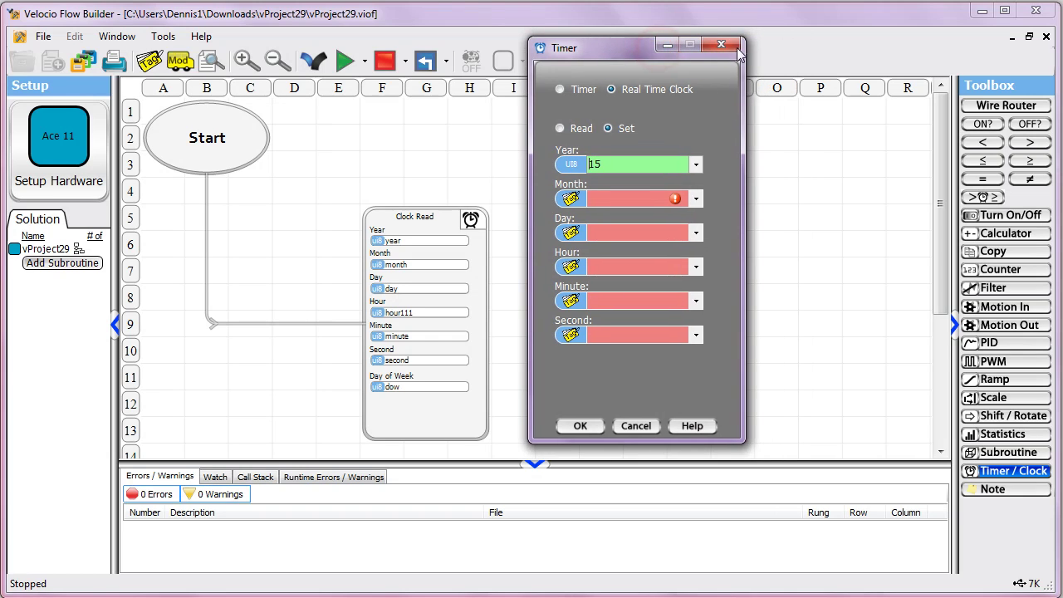